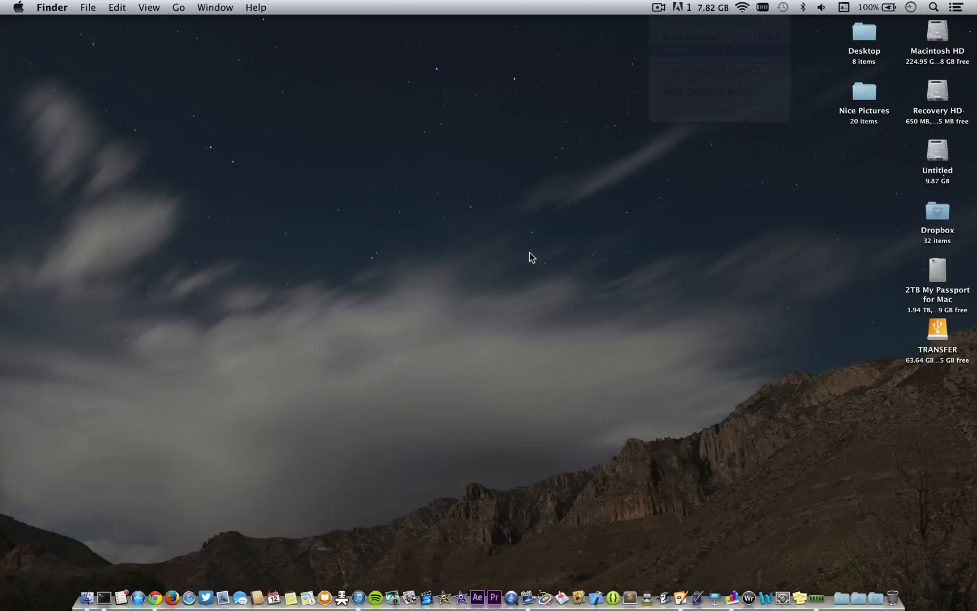
mouse_move(923, 44)
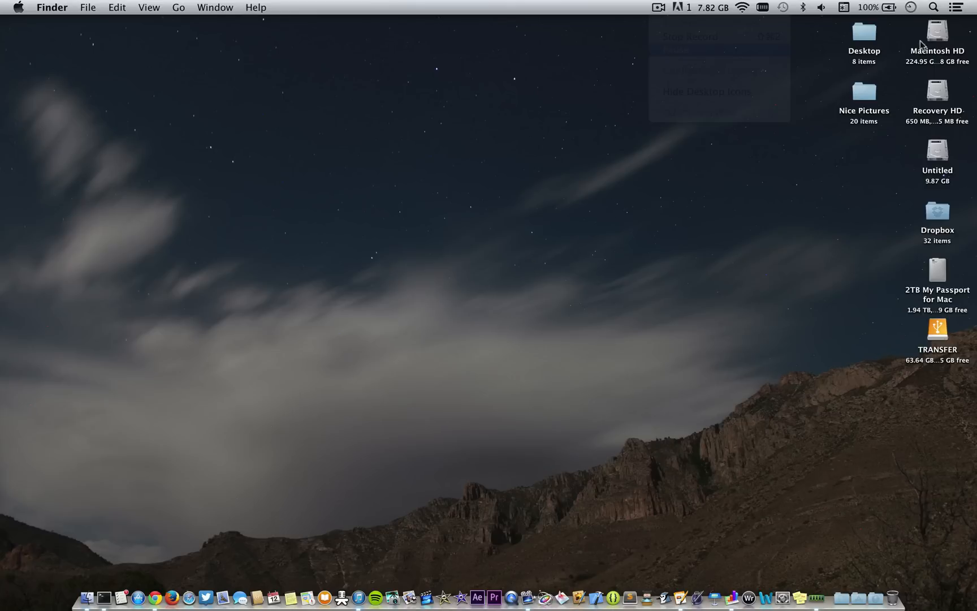
Step: Browse Macintosh HD > Users into the Jordan home folder
double_click(936, 32)
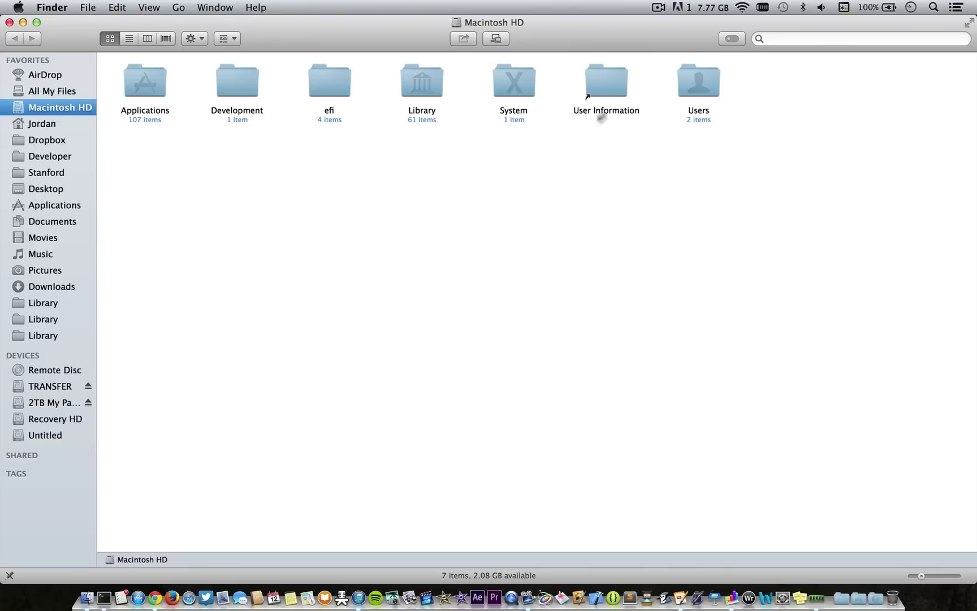
double_click(698, 80)
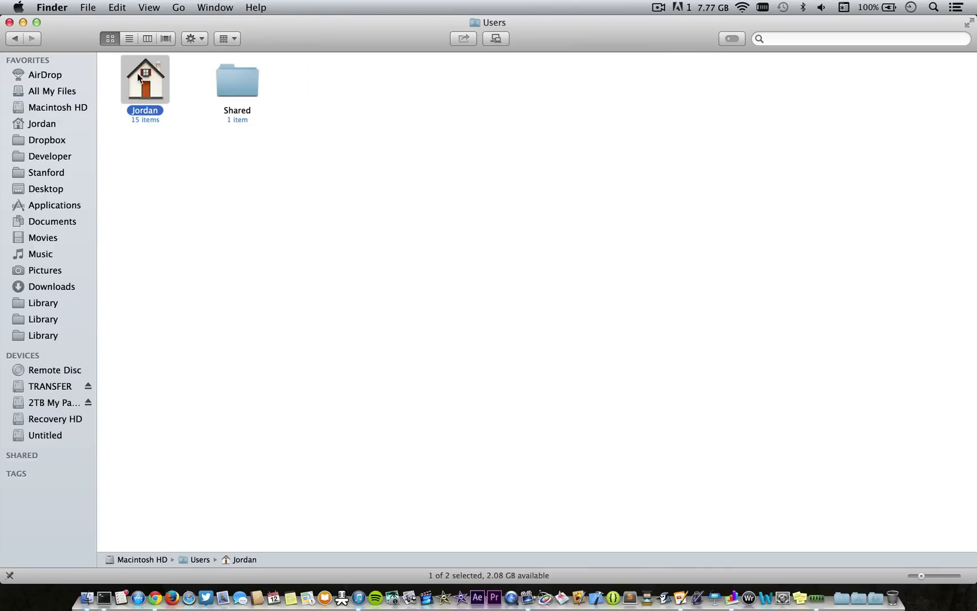
double_click(145, 80)
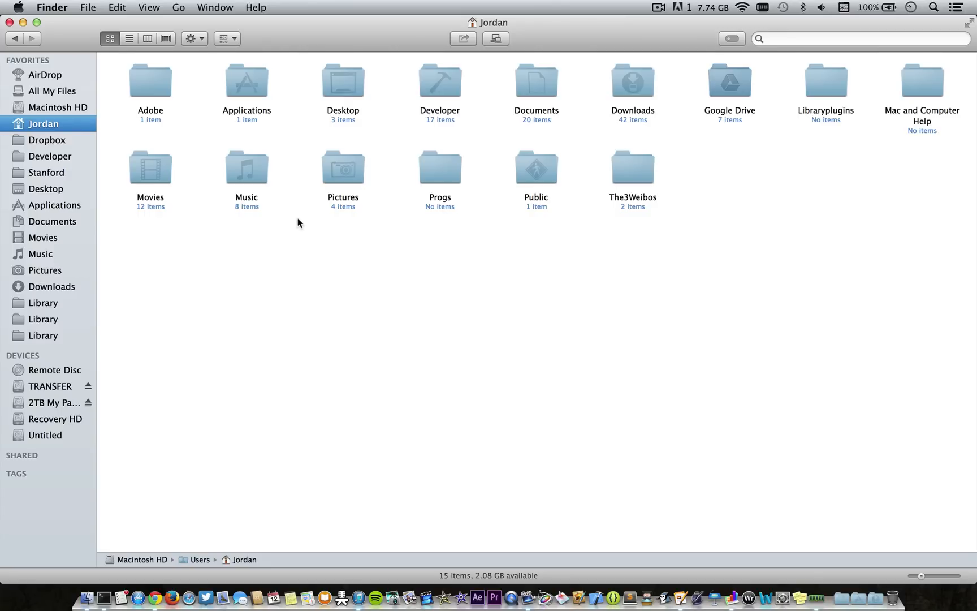
mouse_move(317, 188)
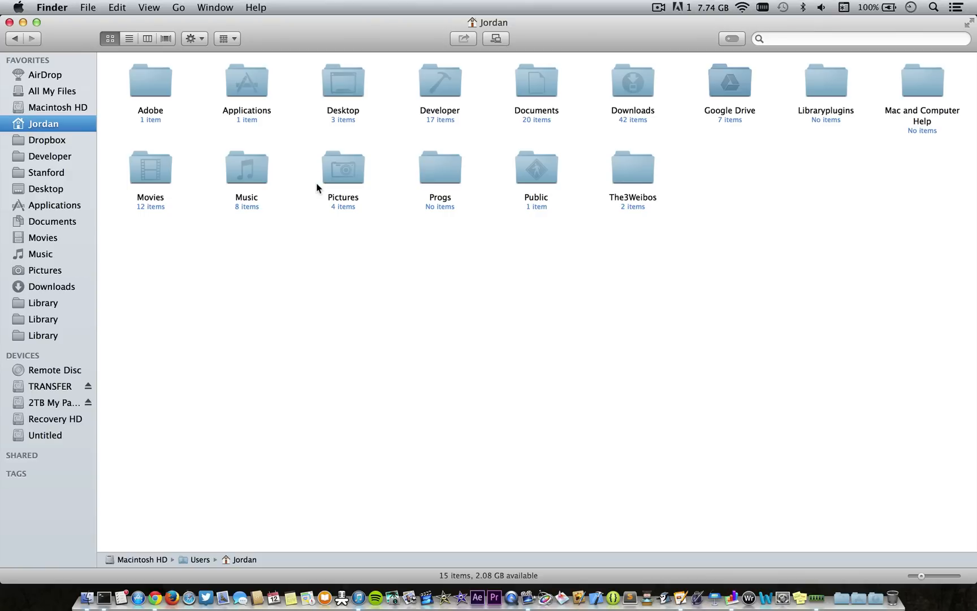
mouse_move(162, 98)
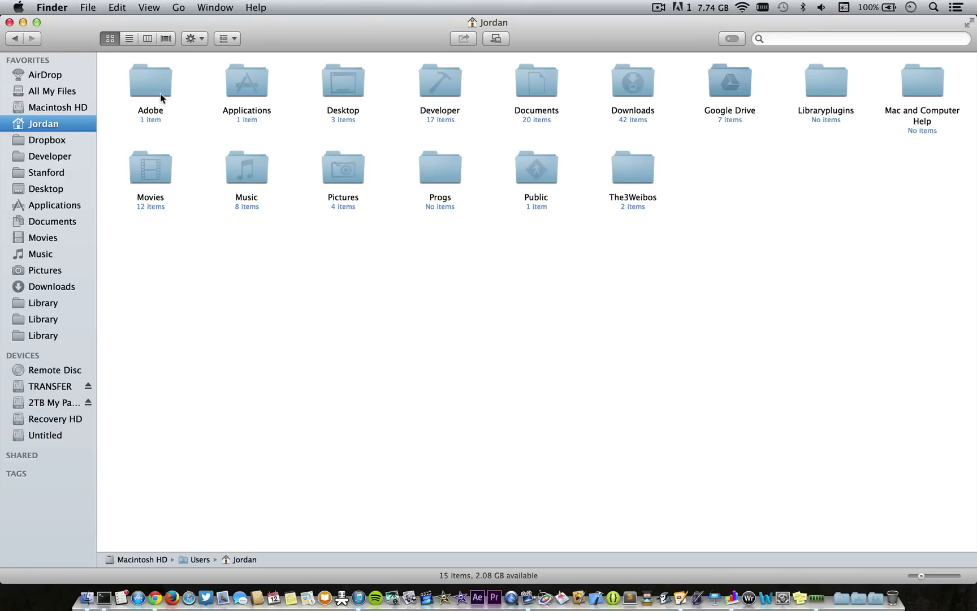
Step: Go to the Utilities folder and launch Terminal
click(143, 8)
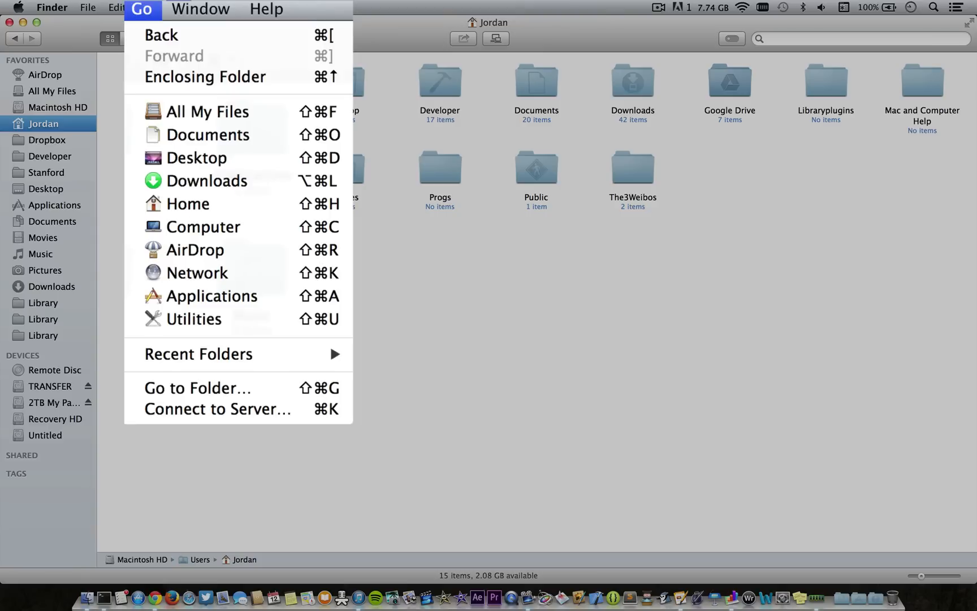
click(194, 319)
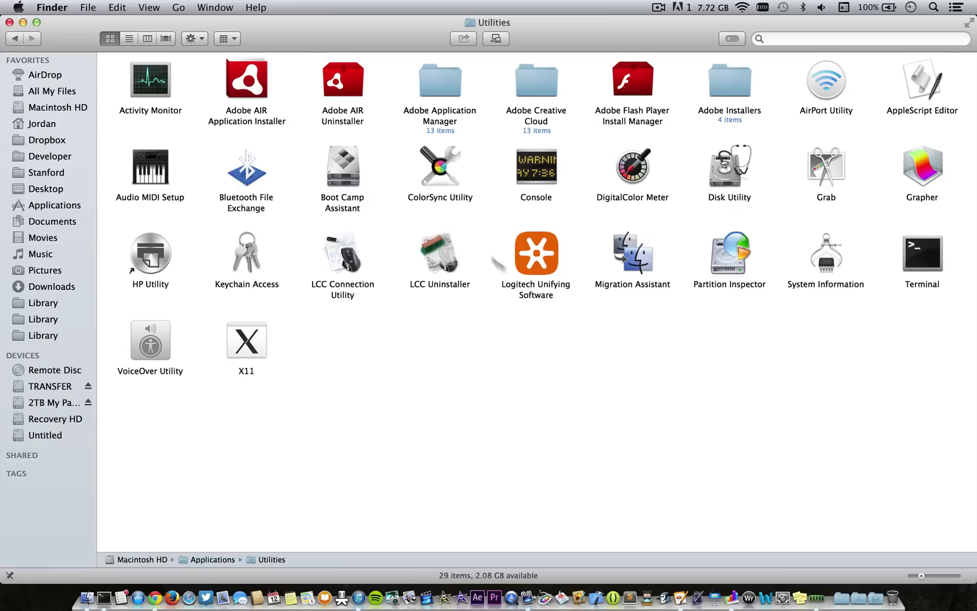
double_click(922, 254)
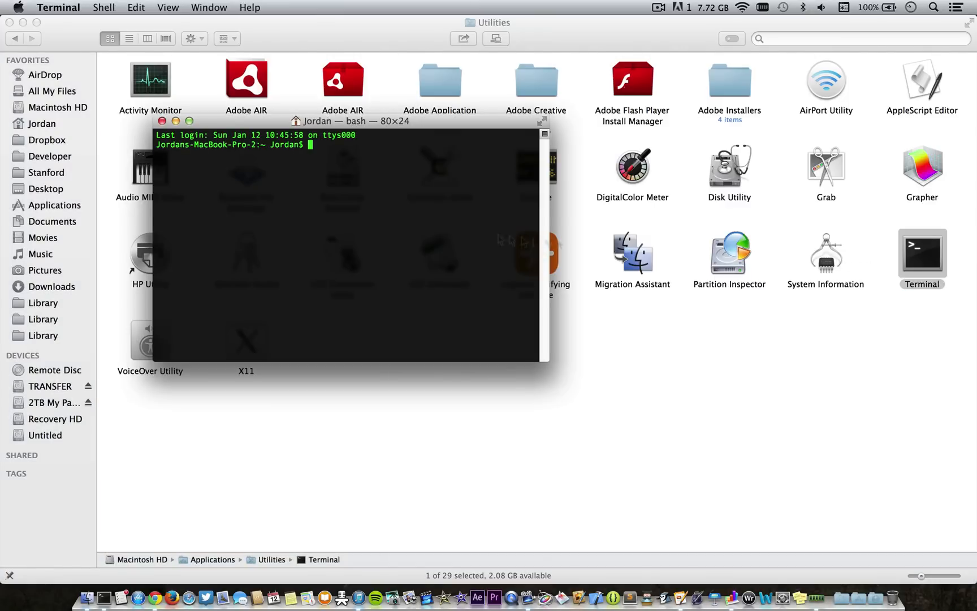
Step: Enter 'defaults write com.apple.finder AppleShowAllFiles TRUE' to reveal hidden files
text(defaults)
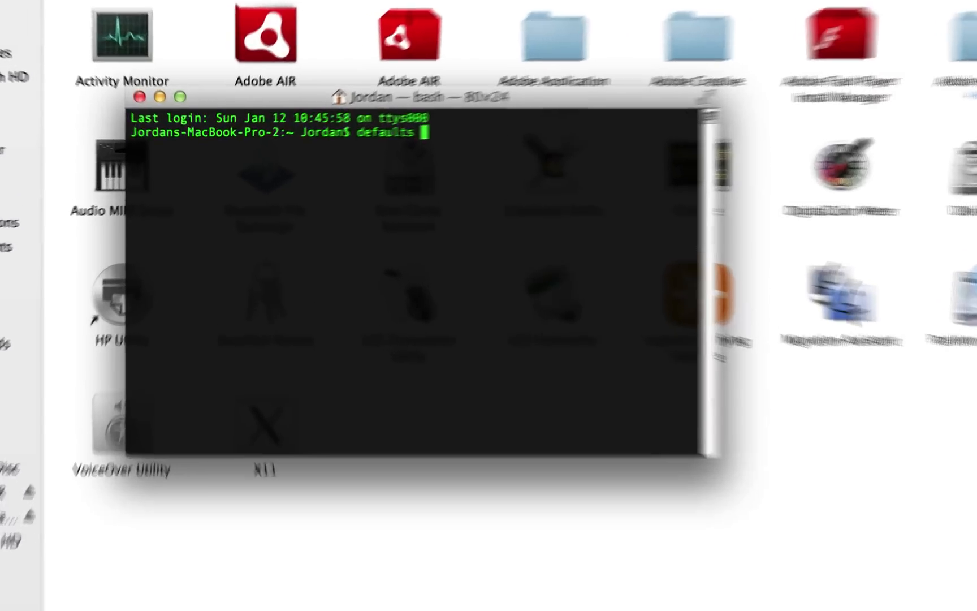
text(write com)
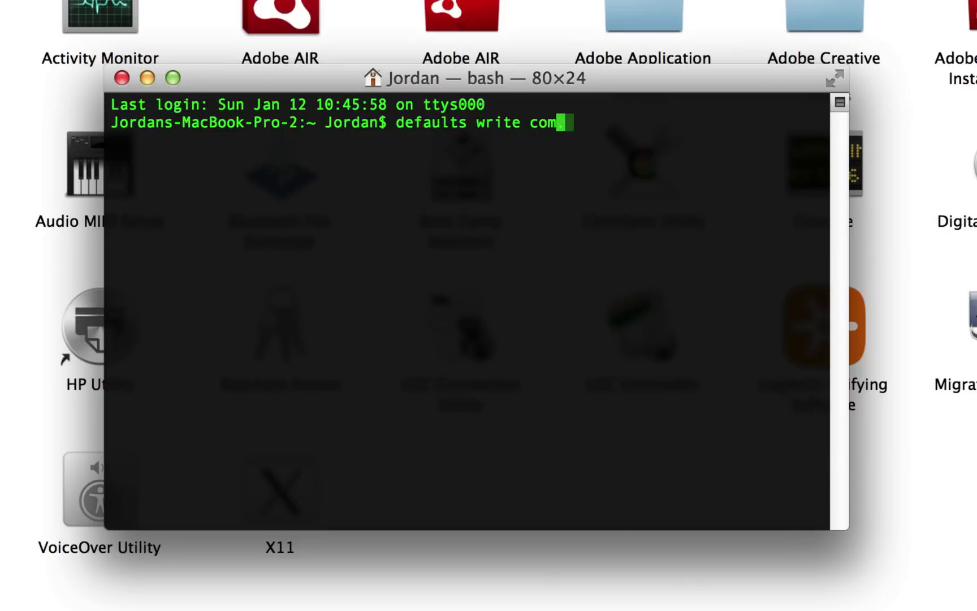
text(.apple.)
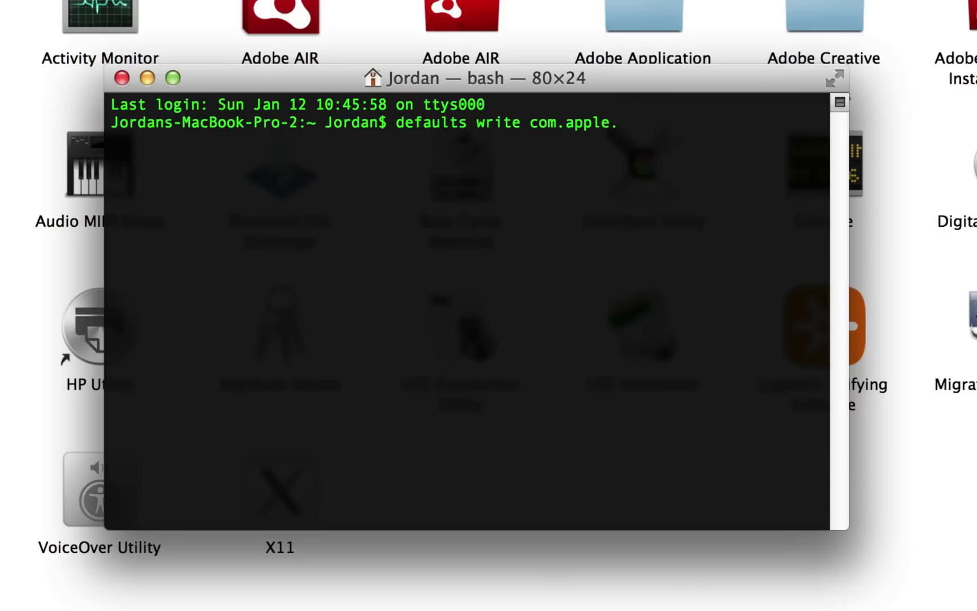
text(find)
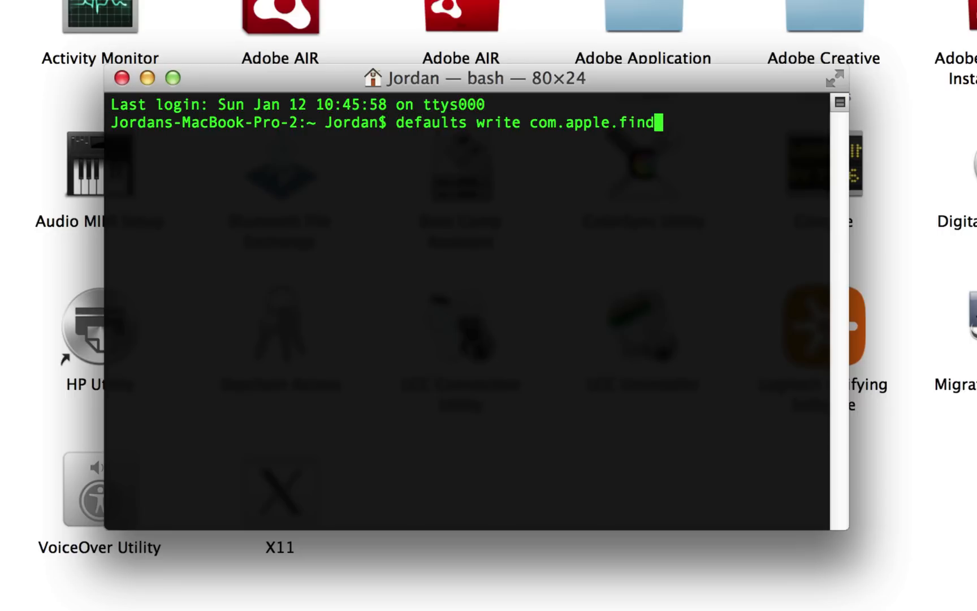
text(er App)
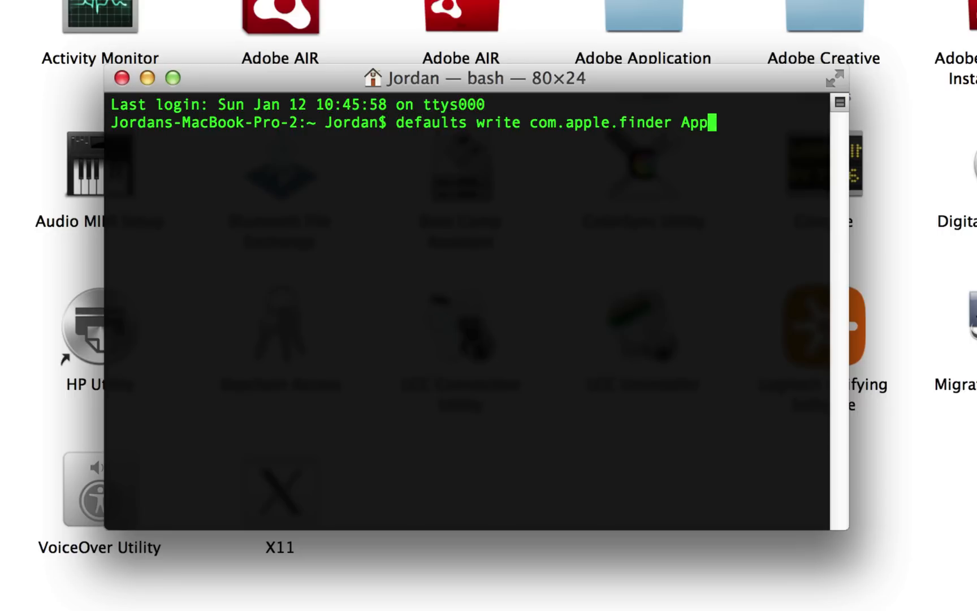
text(leShowAllFiles TRUE)
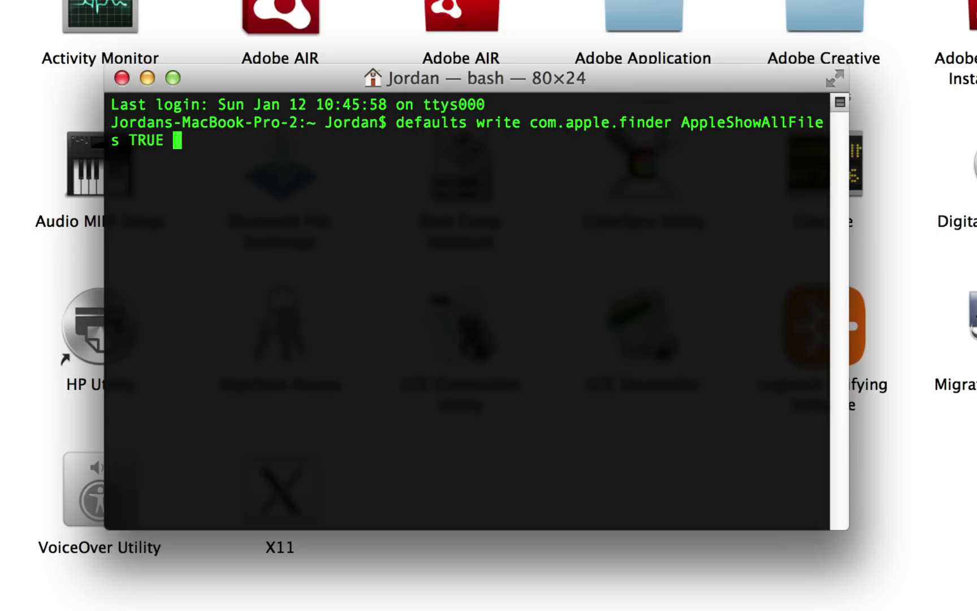
Step: Run 'killall Finder' so Finder relaunches showing hidden items
text(kil)
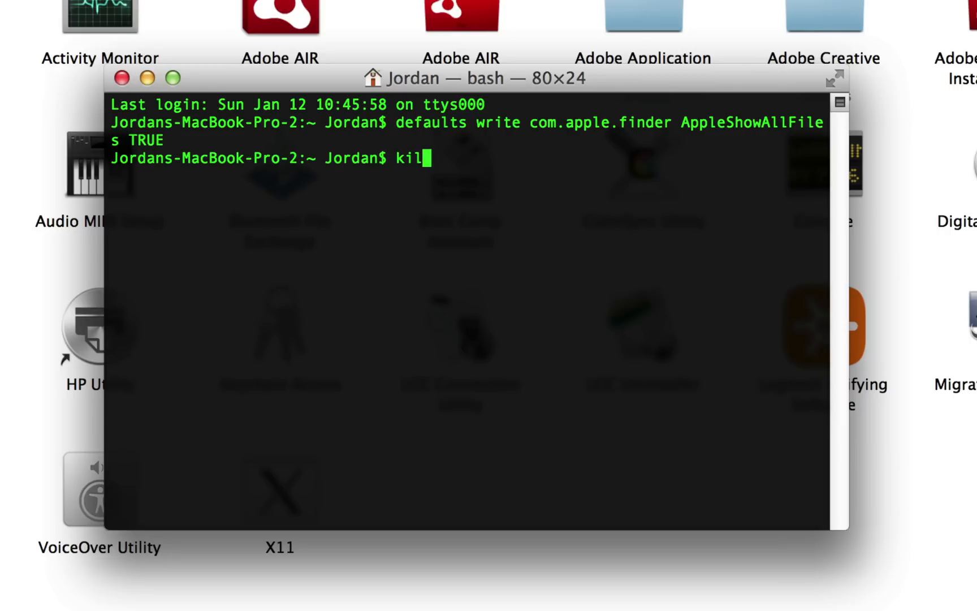
text(lall Find)
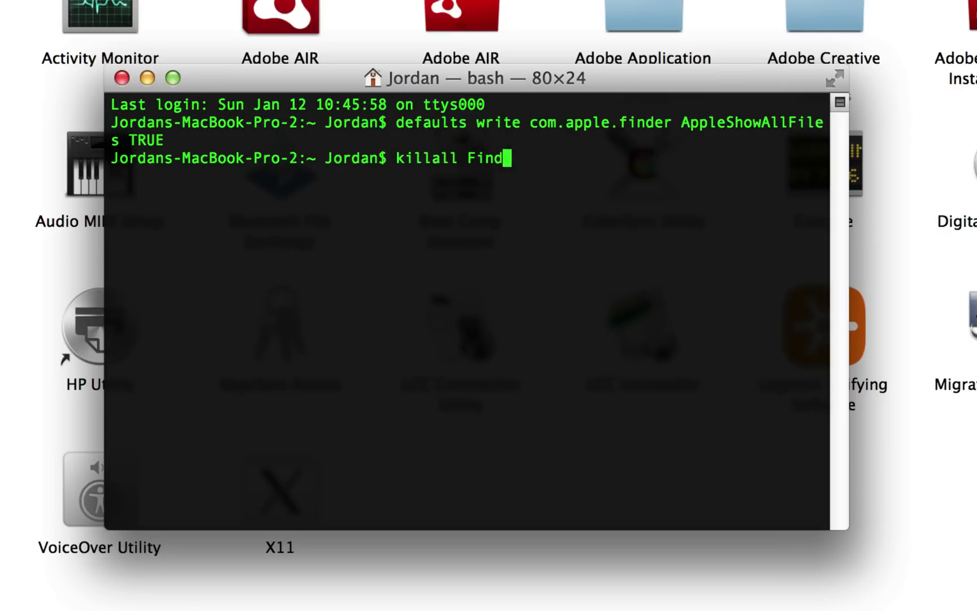
key(Return)
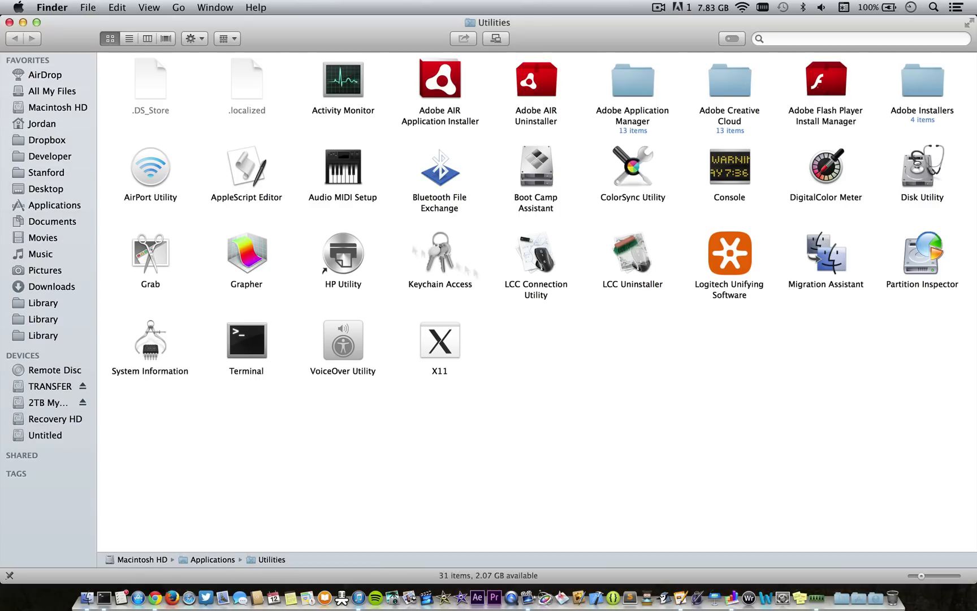
mouse_move(296, 121)
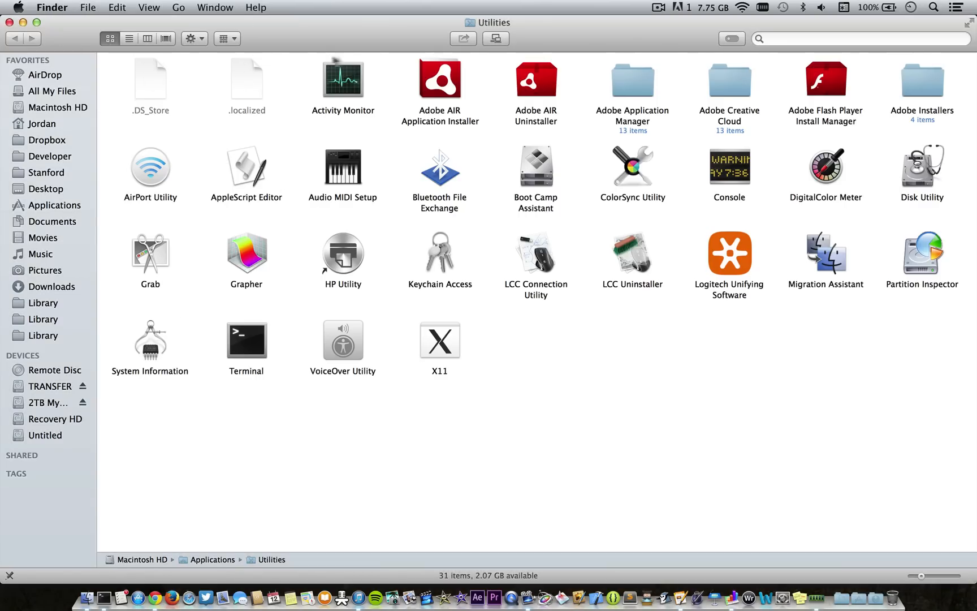
Step: Show the Jordan home folder and select the now-visible dimmed Library folder
click(44, 123)
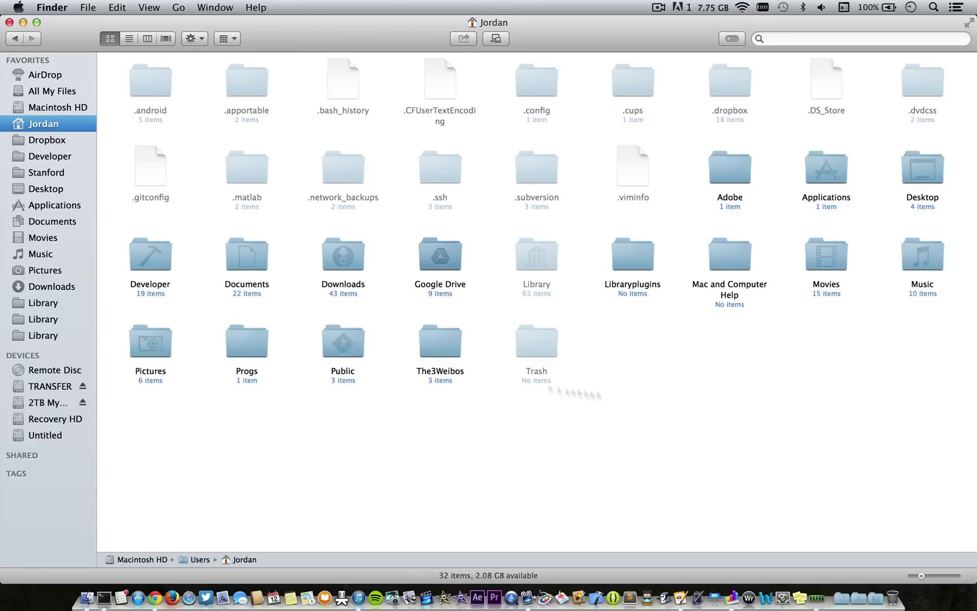
click(535, 254)
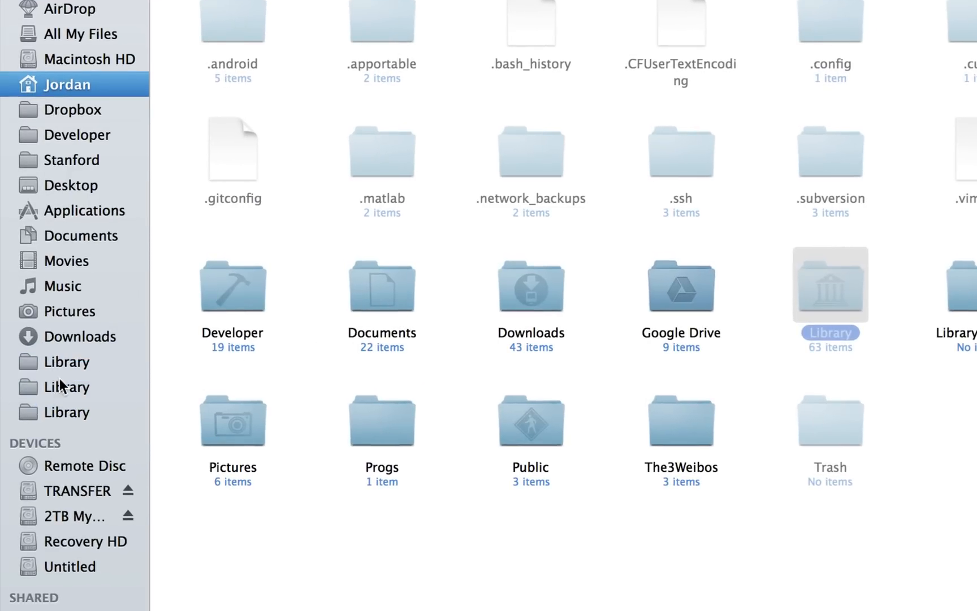
click(63, 362)
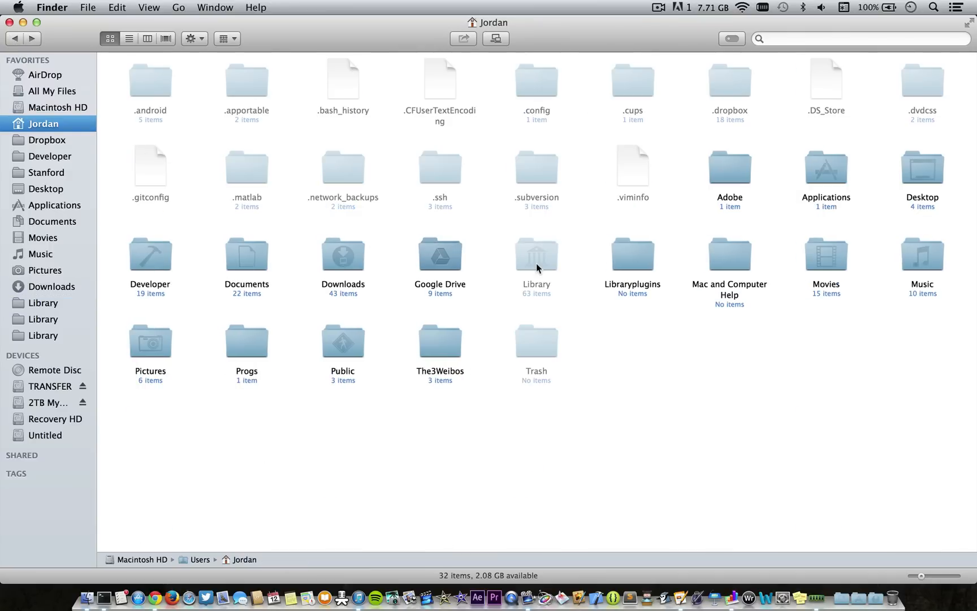
click(535, 255)
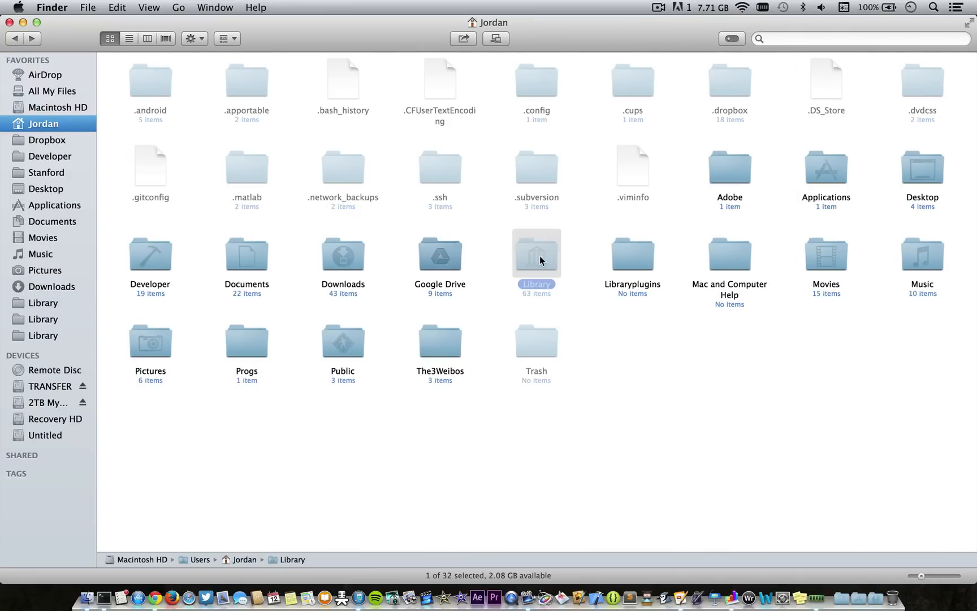
Step: Open Library in a new tab and go into Application Support
right_click(535, 252)
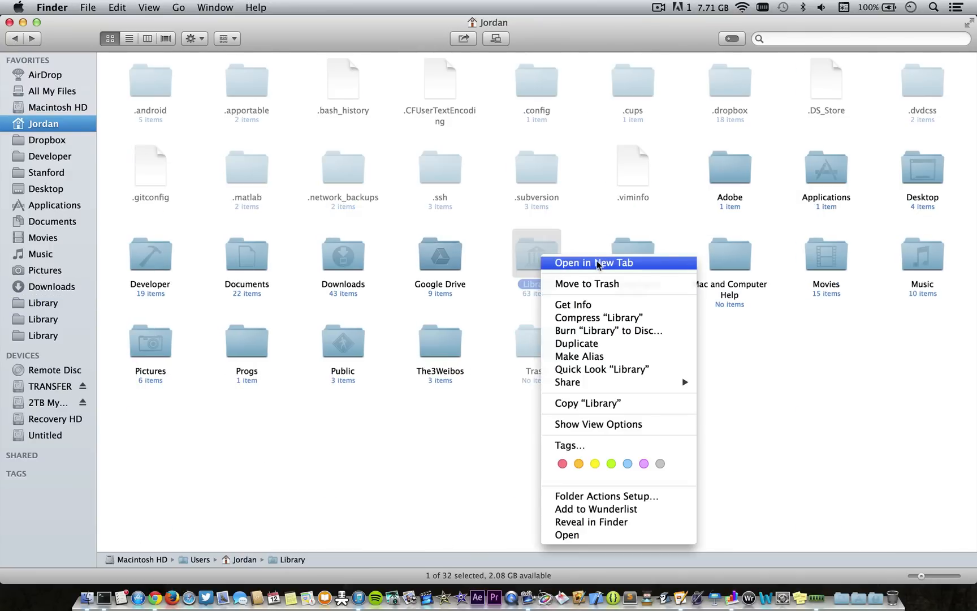
click(594, 262)
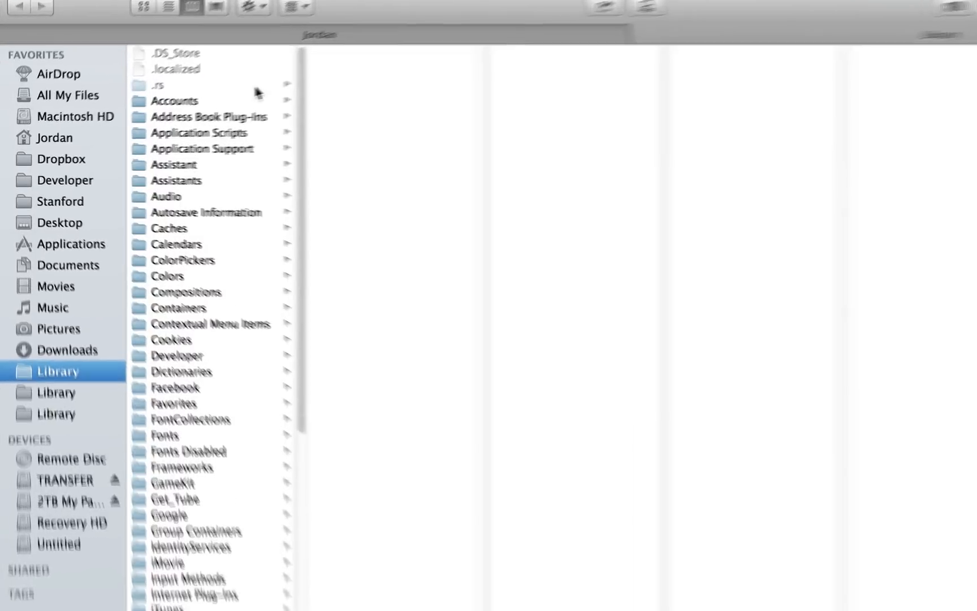
click(240, 150)
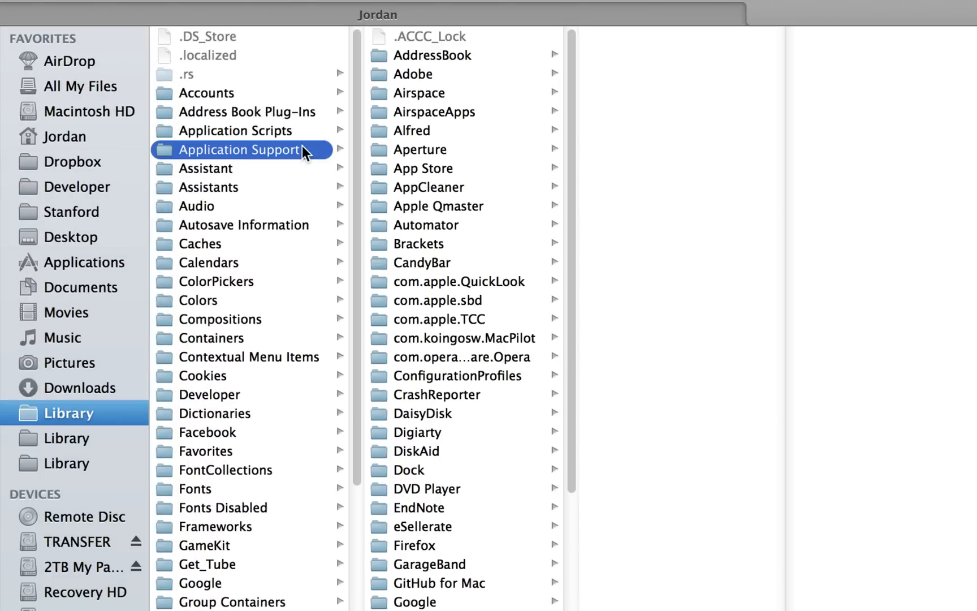
Step: Open MobileSync and reveal the iPhone Backup folder it holds
scroll(down, 3)
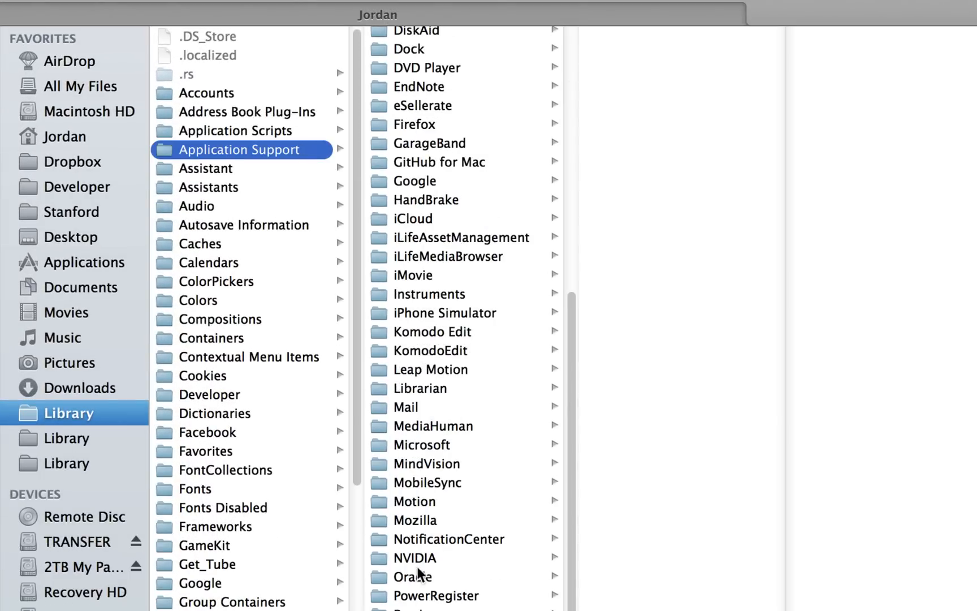
mouse_move(434, 483)
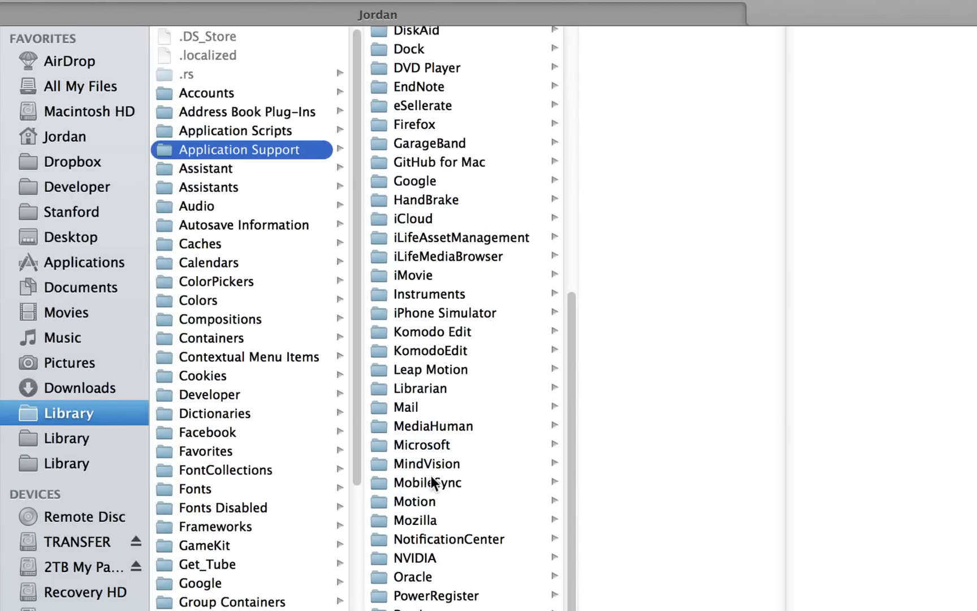
mouse_move(465, 490)
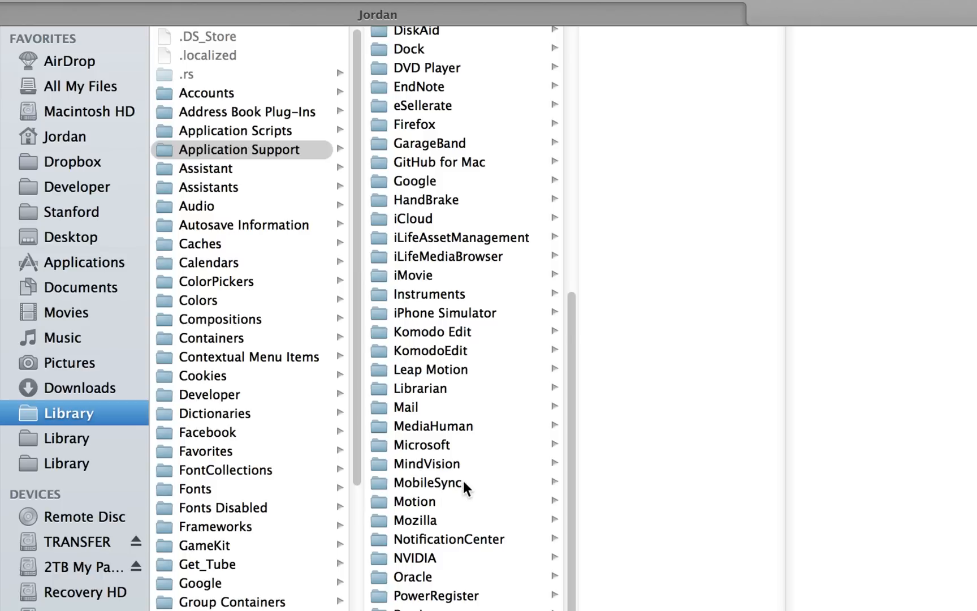
click(427, 482)
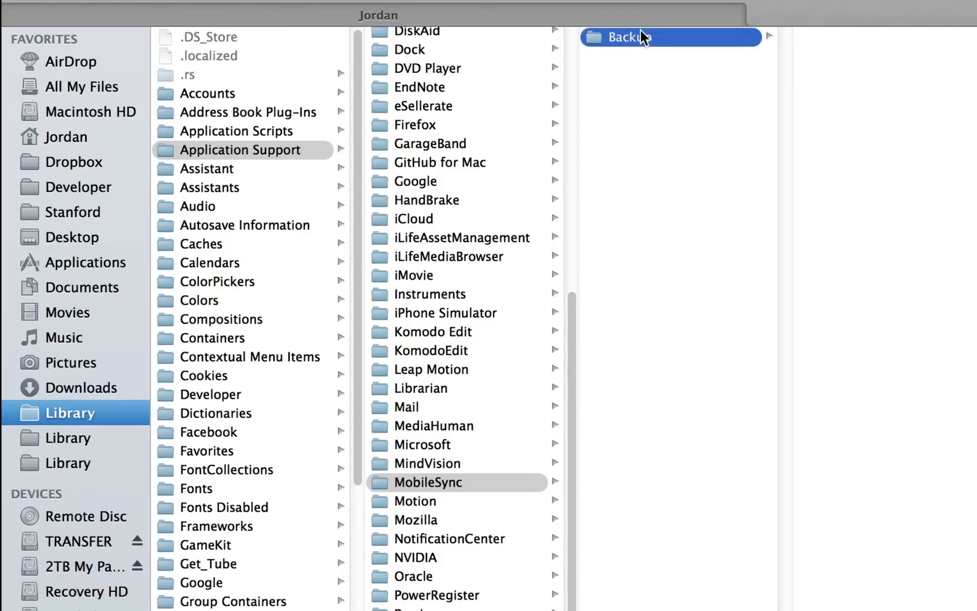
click(648, 37)
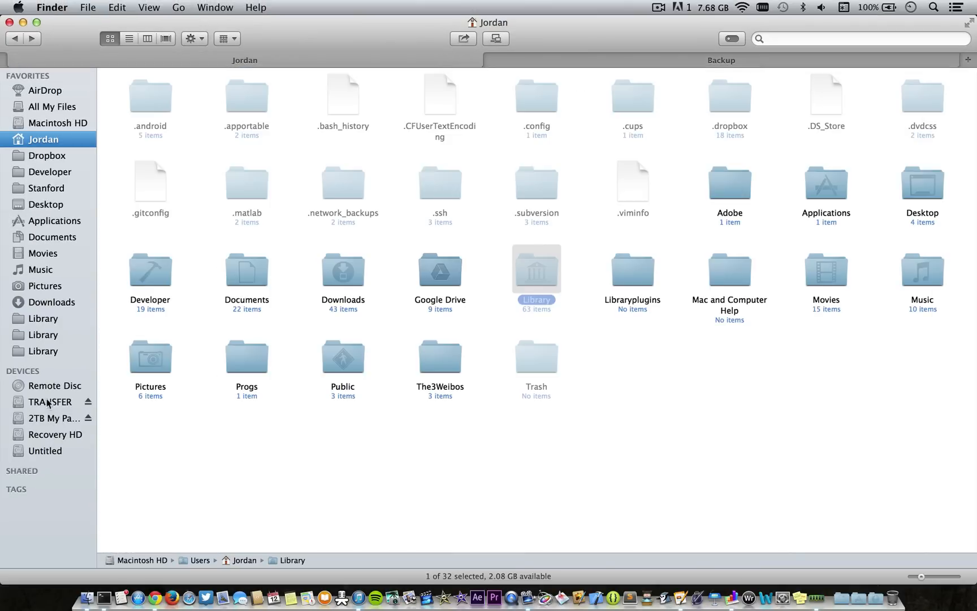
Step: Show the Backup folder on the 2TB My Passport for Mac drive with its device backup and SMS folders
click(50, 418)
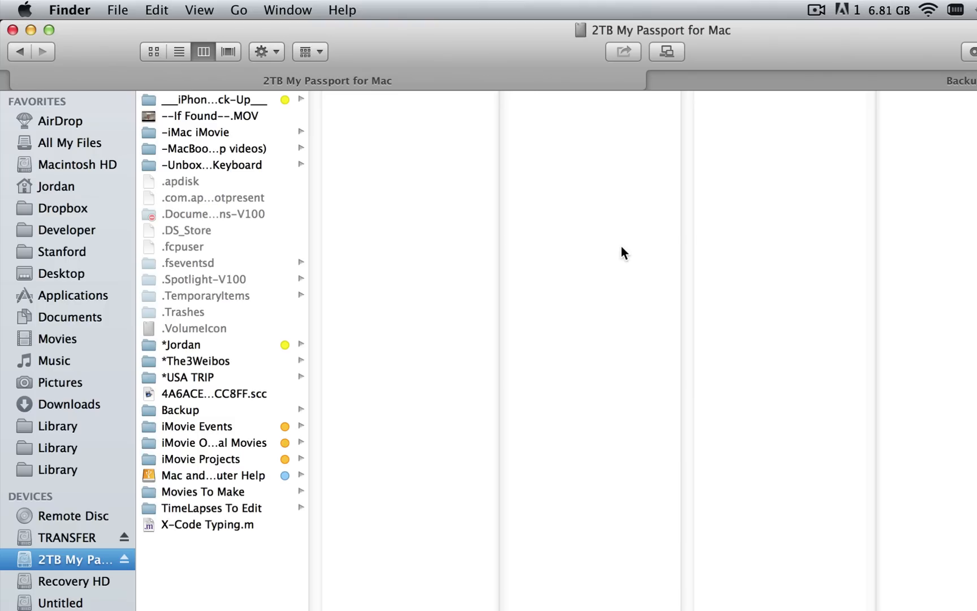
click(179, 409)
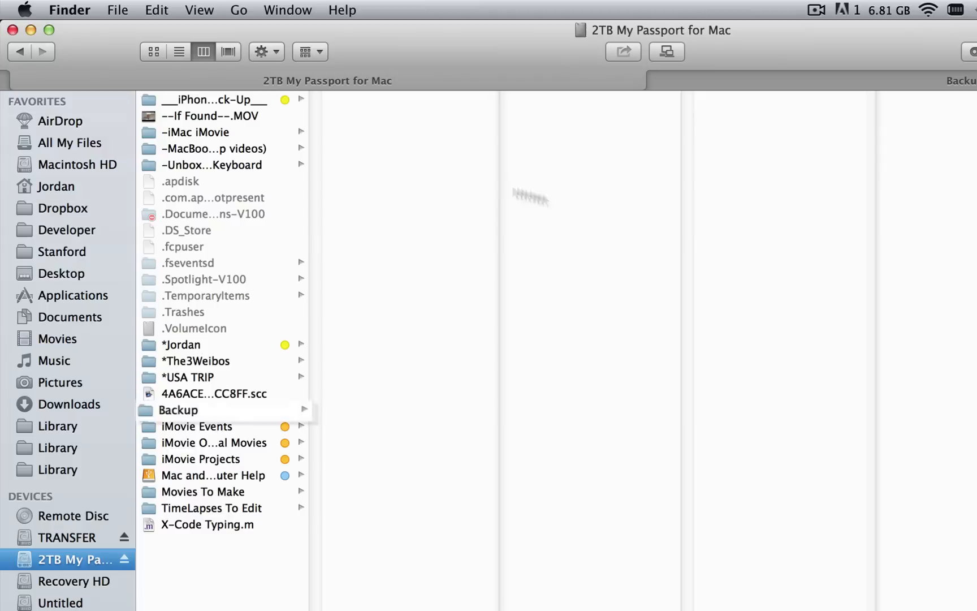
click(179, 410)
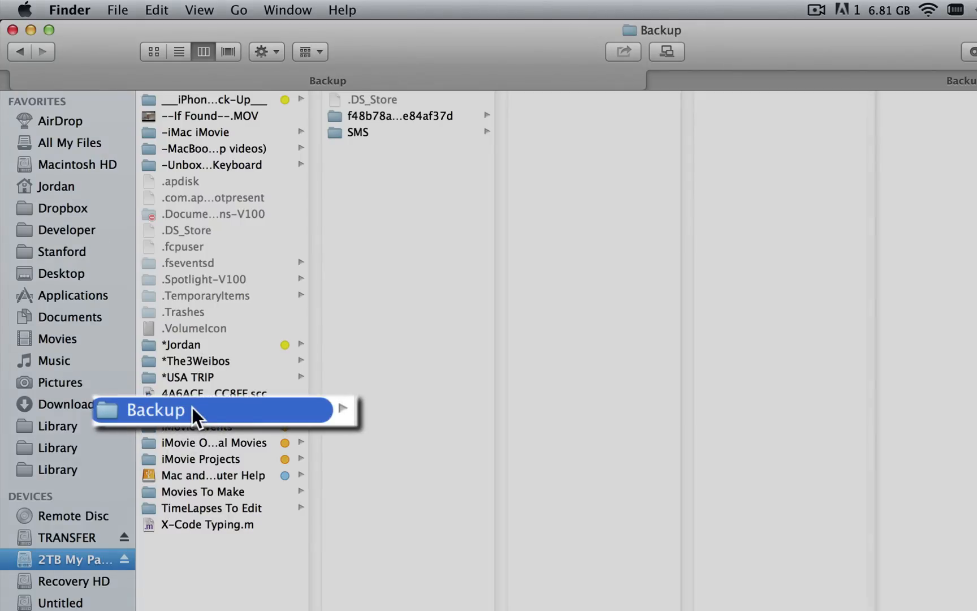
mouse_move(265, 414)
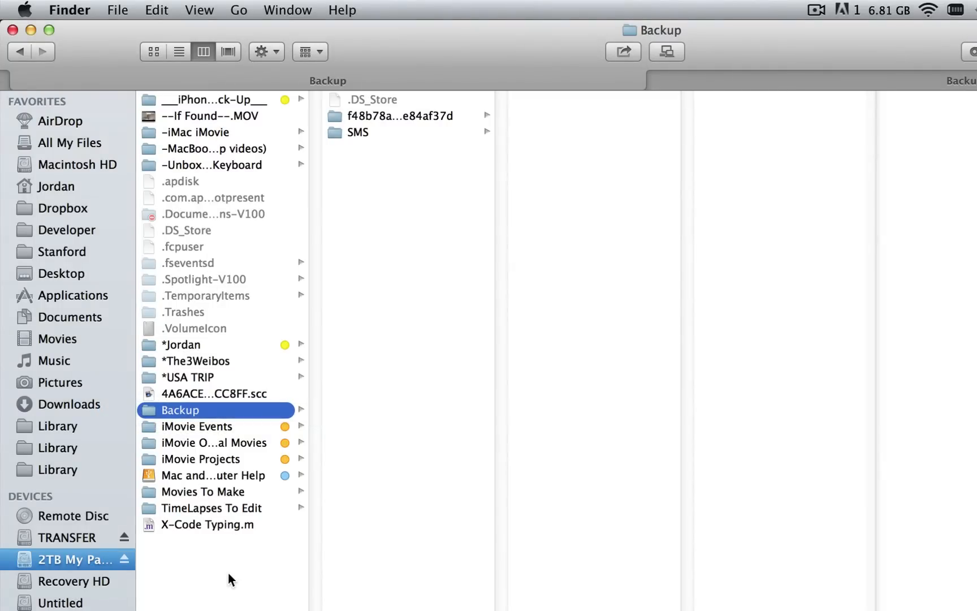
mouse_move(222, 421)
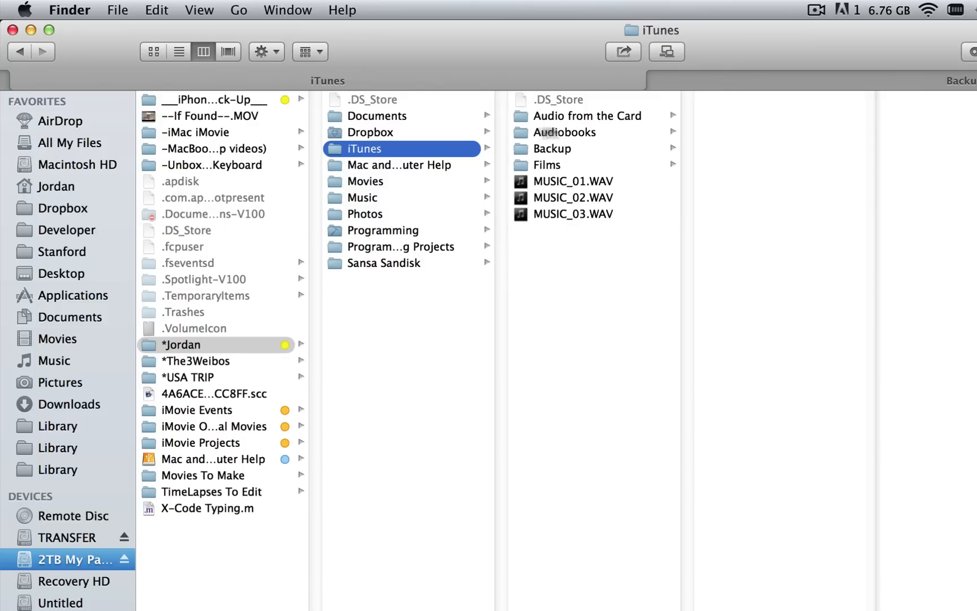
mouse_move(555, 160)
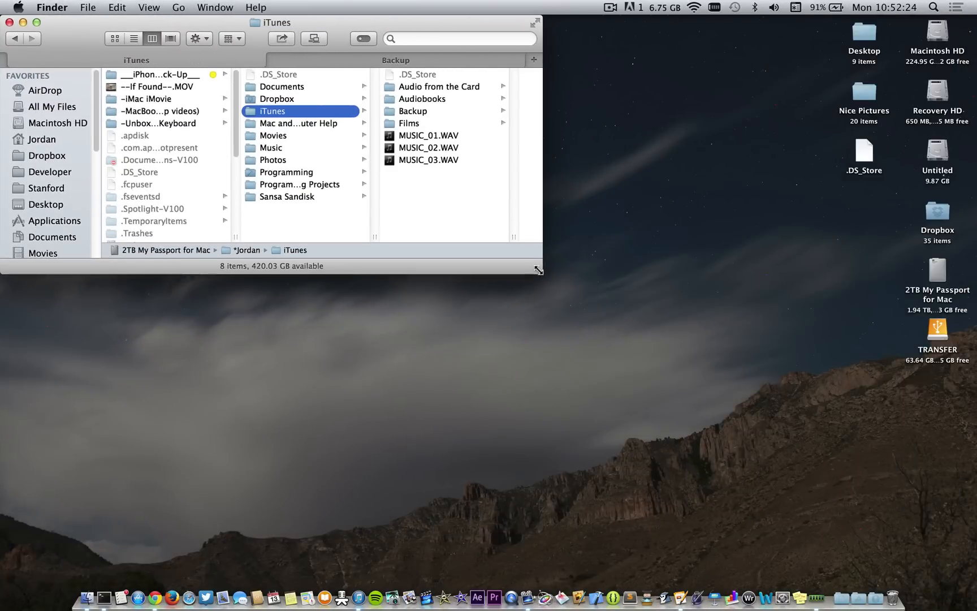
mouse_move(107, 583)
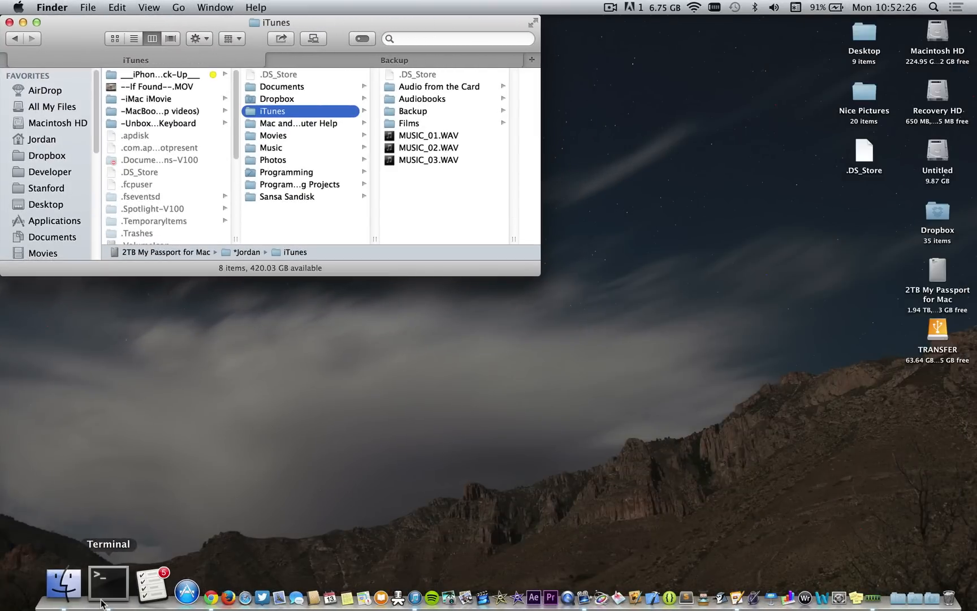
Step: Bring up a Terminal window, then launch TextEdit via Spotlight for a new note
click(107, 582)
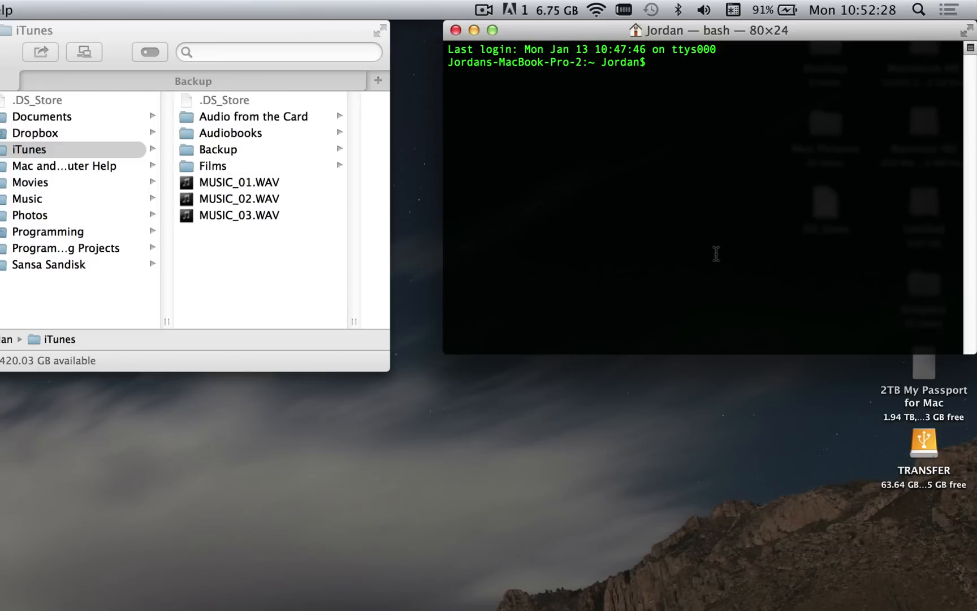
mouse_move(892, 44)
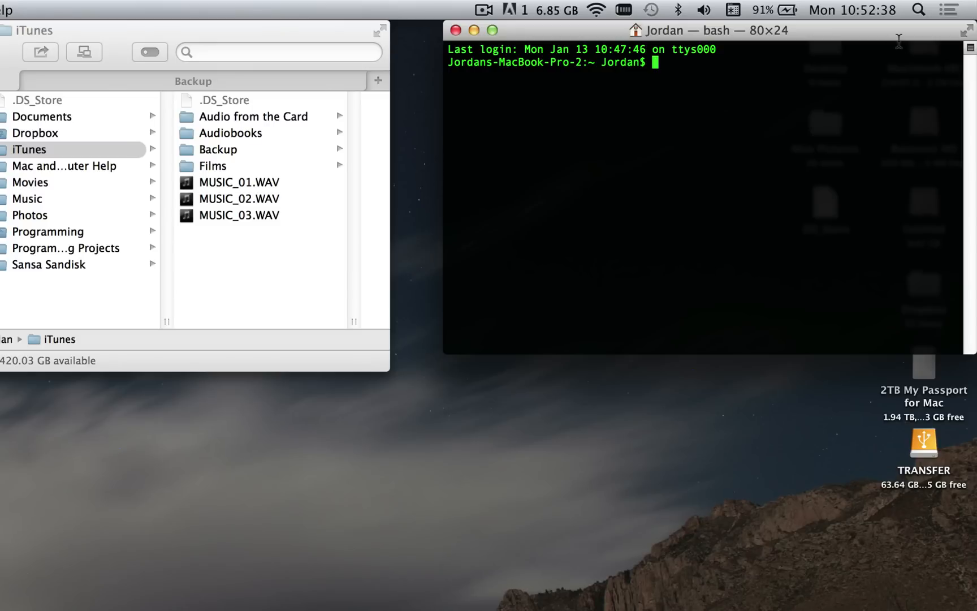
click(917, 11)
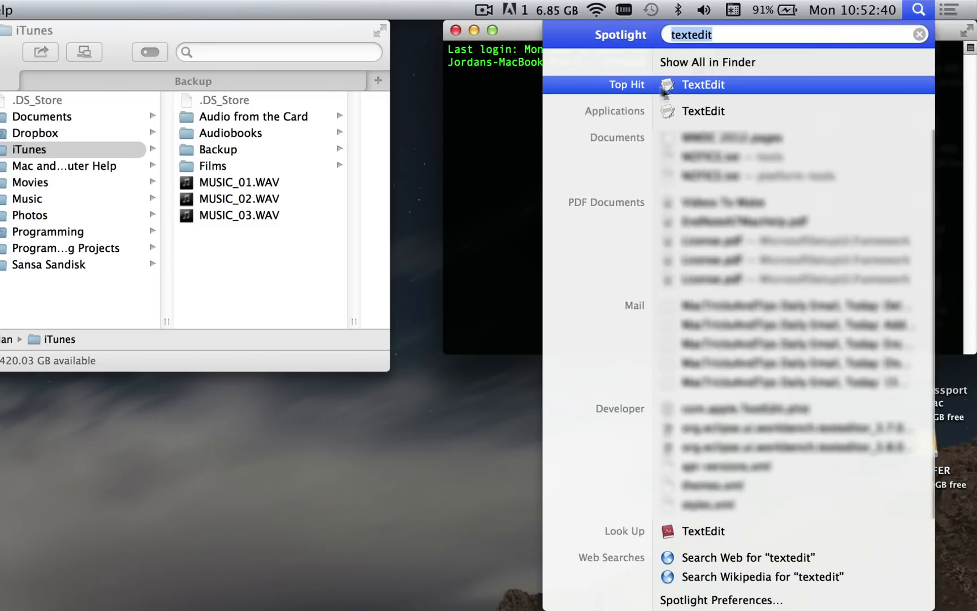
click(704, 84)
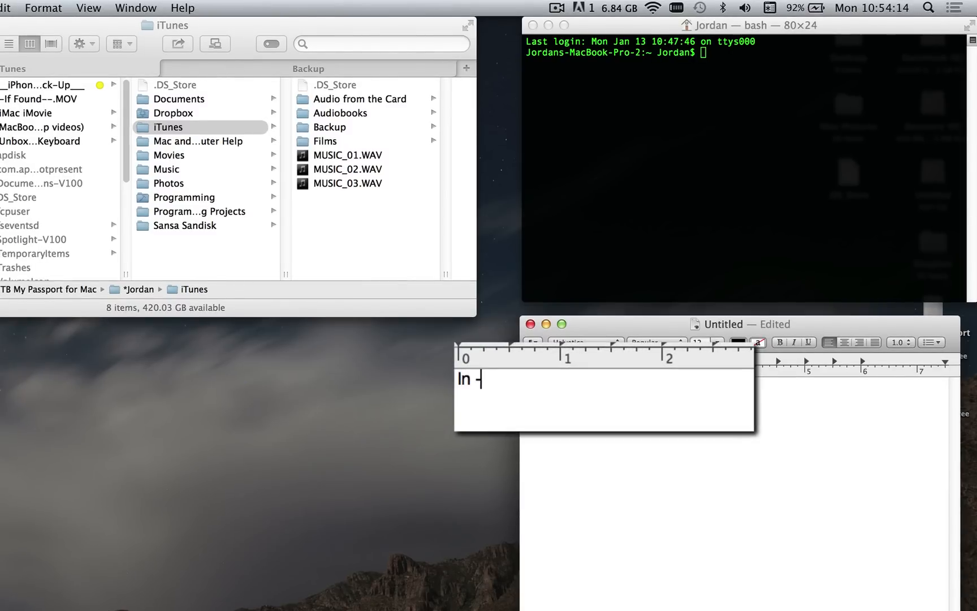
Step: Write 'ln -s ' and paste the external drive's iTunes Backup folder path into the note
text(s)
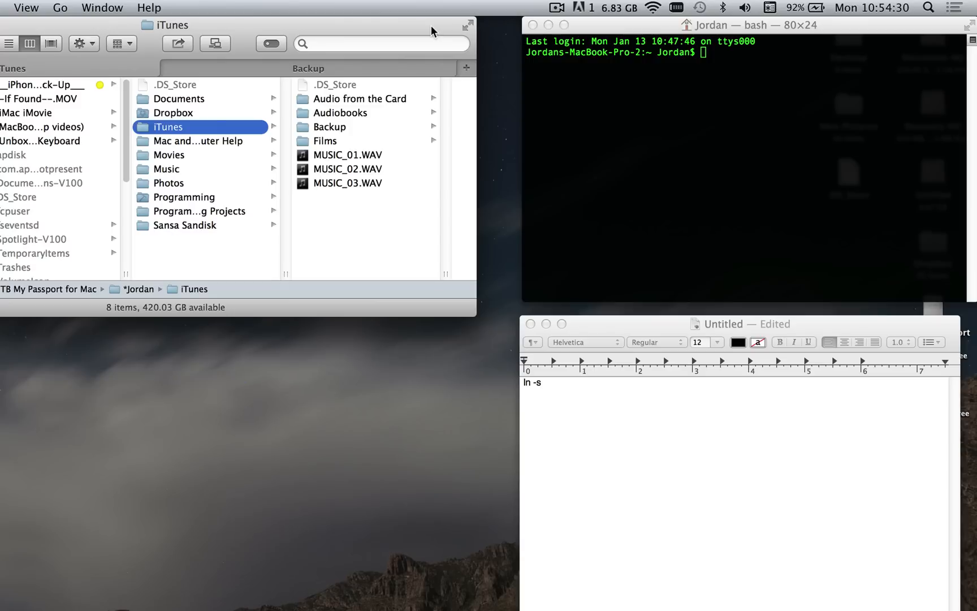
mouse_move(579, 418)
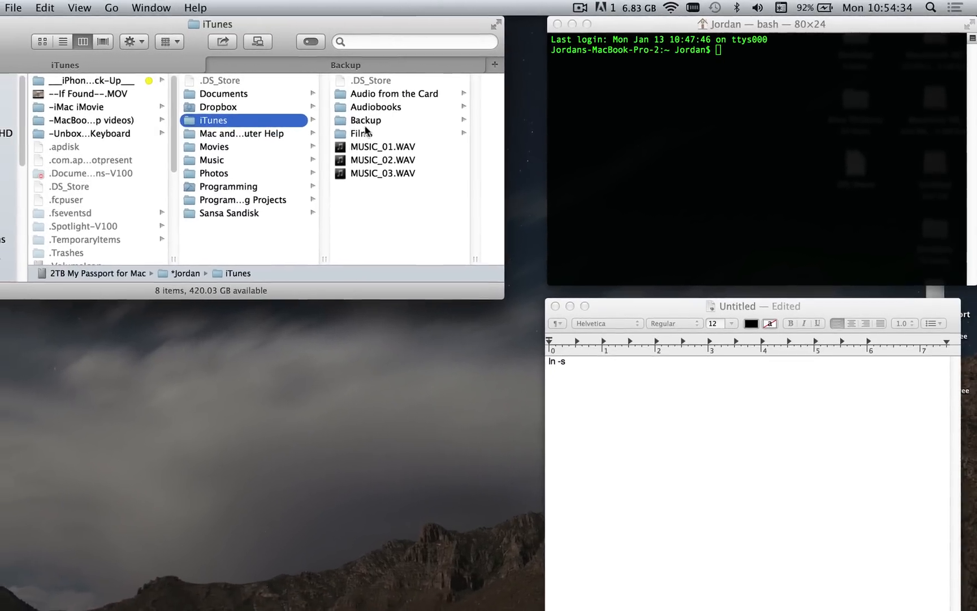
click(366, 120)
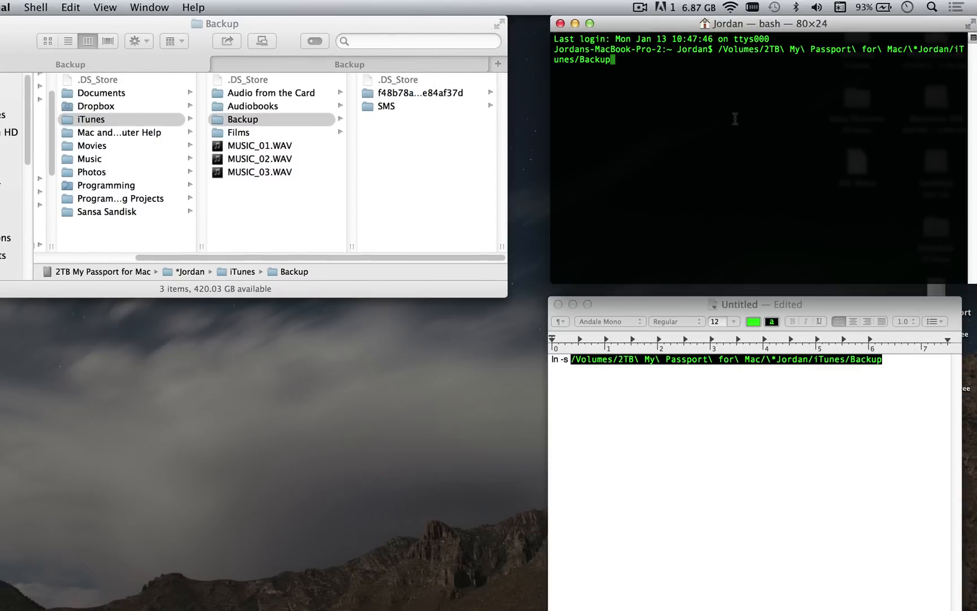
mouse_move(280, 132)
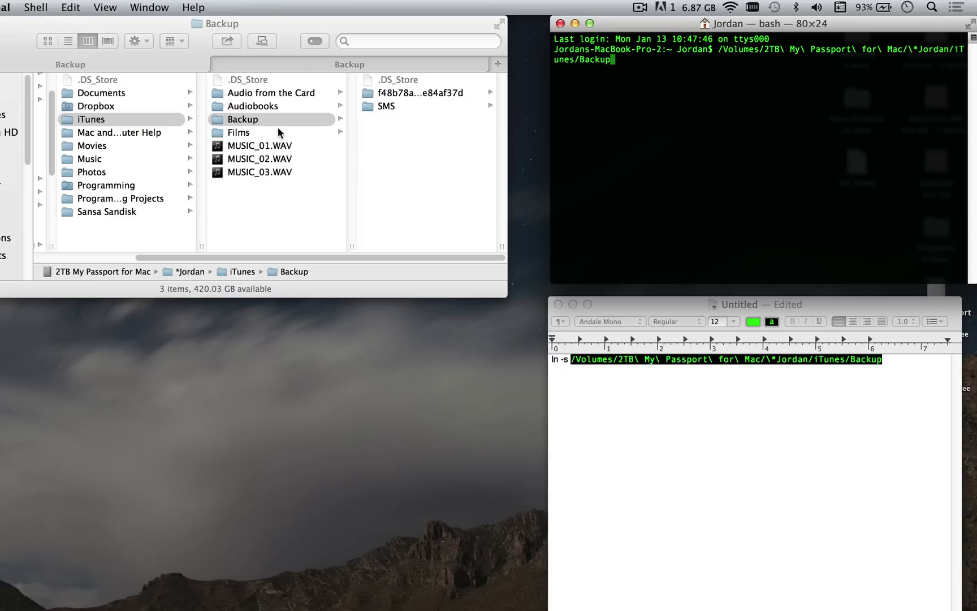
mouse_move(808, 54)
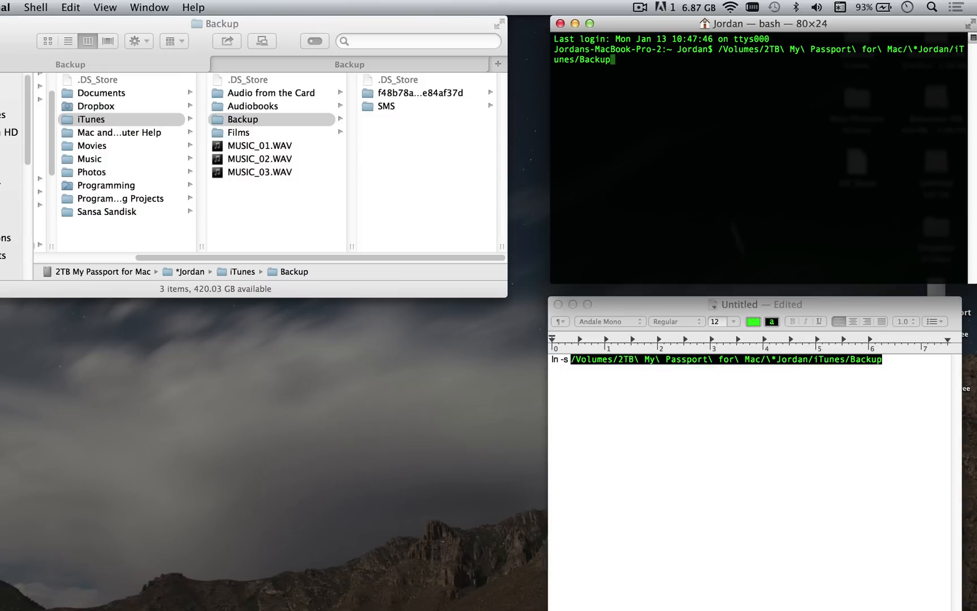
click(748, 405)
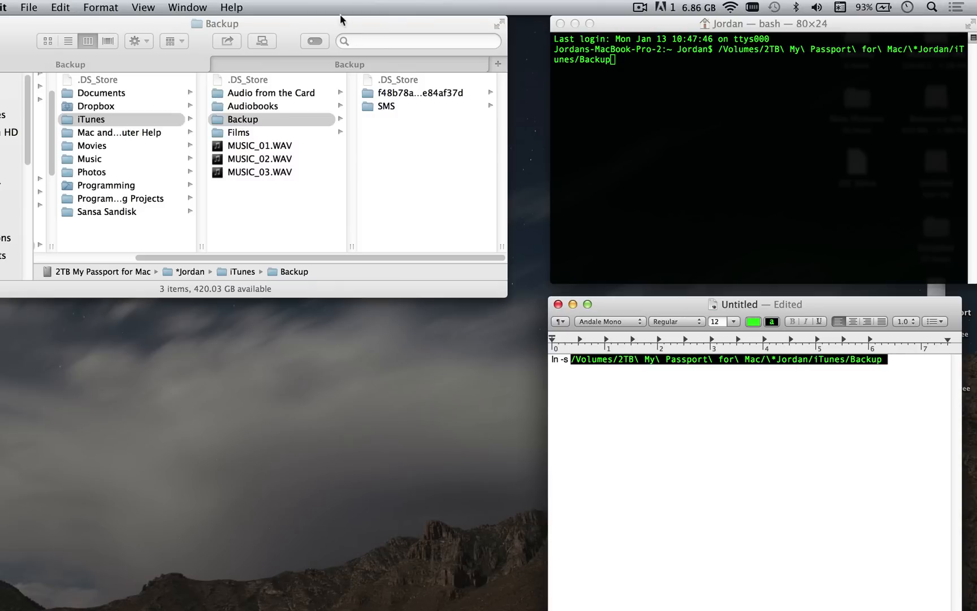
click(272, 119)
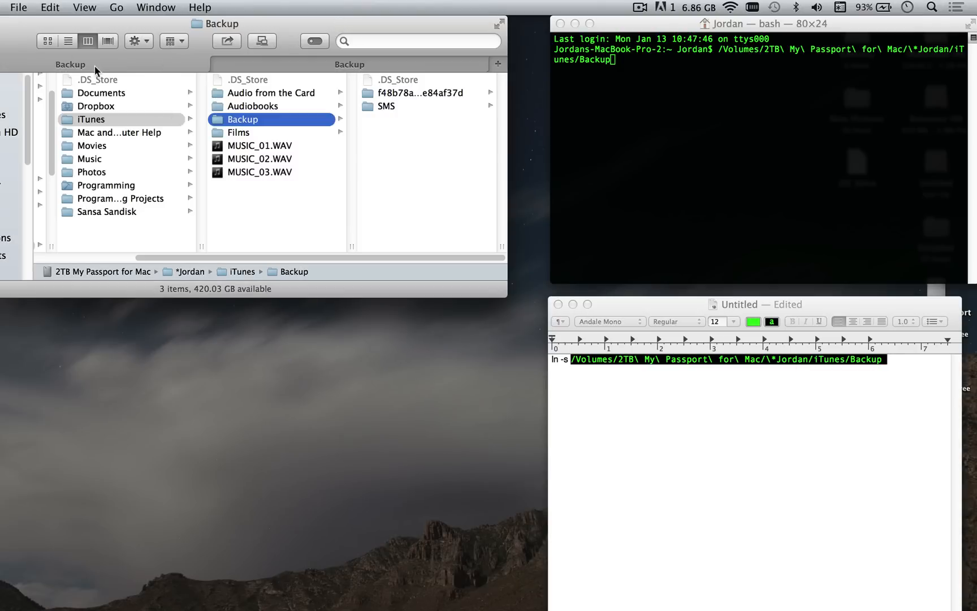
mouse_move(130, 67)
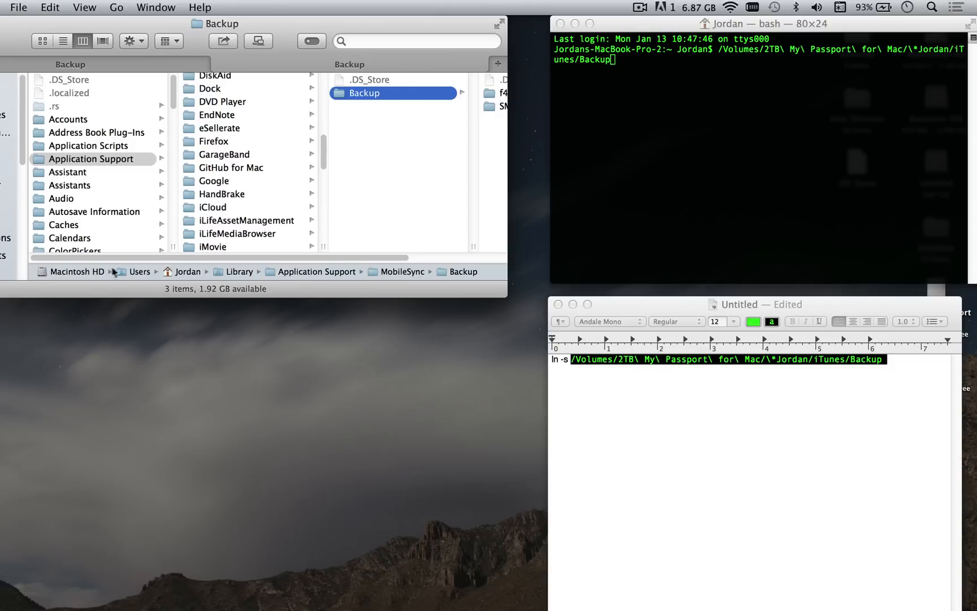
mouse_move(132, 274)
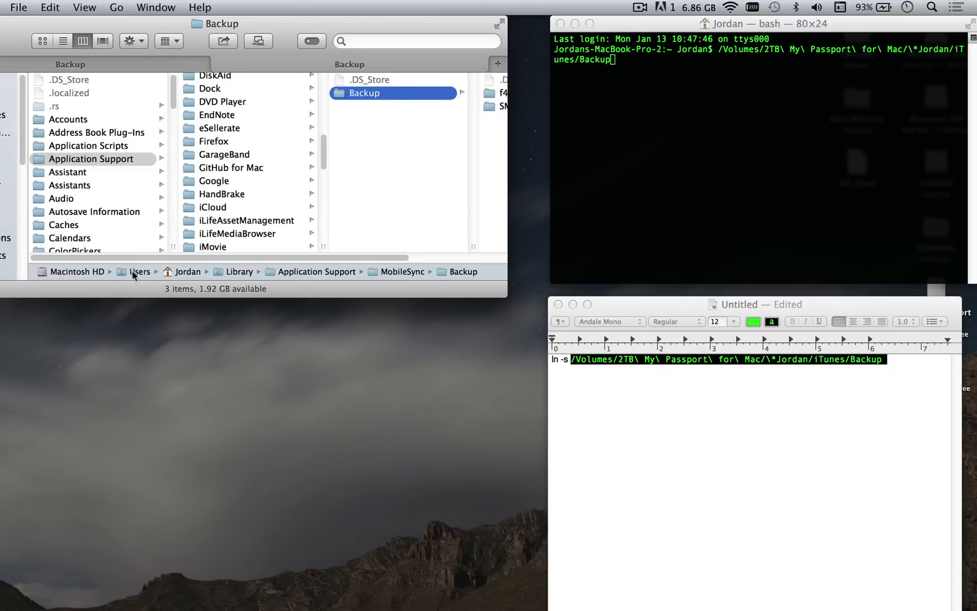
mouse_move(366, 279)
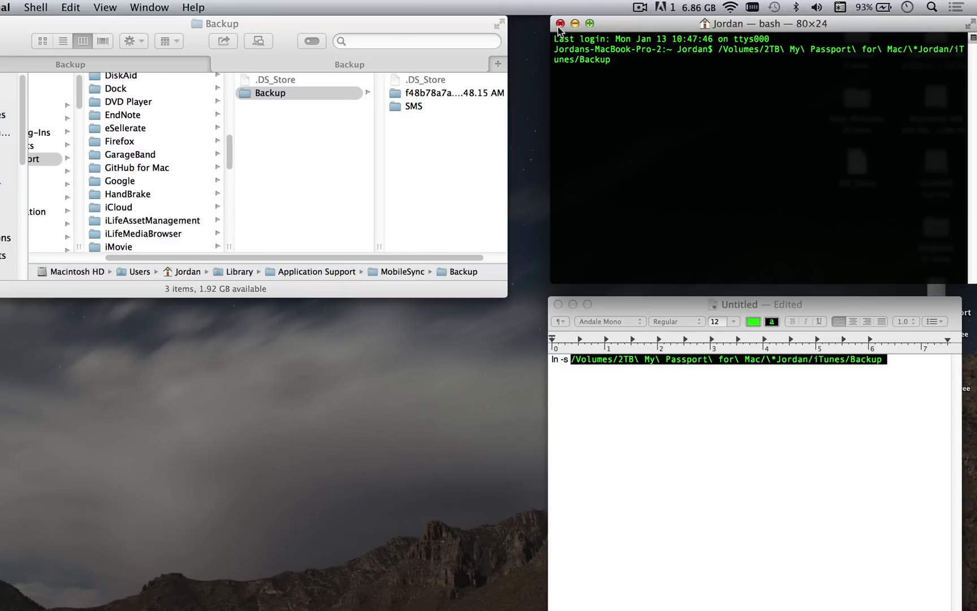
Step: Append '/Users/Jordan/Library/Application\ Support/MobileSync/Backup' to complete the ln -s command
click(36, 7)
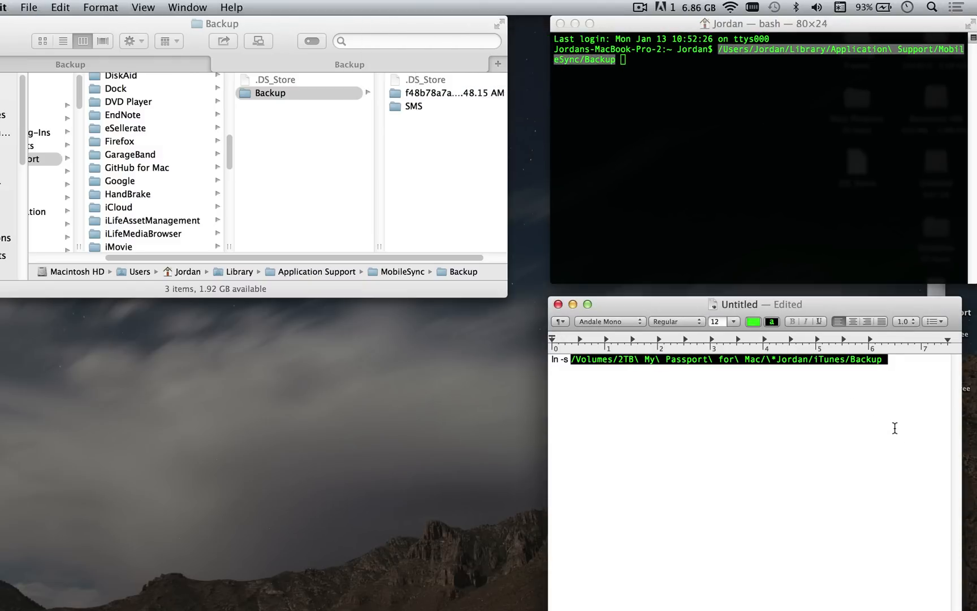
text(/Users/Jordan/Library/Application\ Support/MobileSync/Backup)
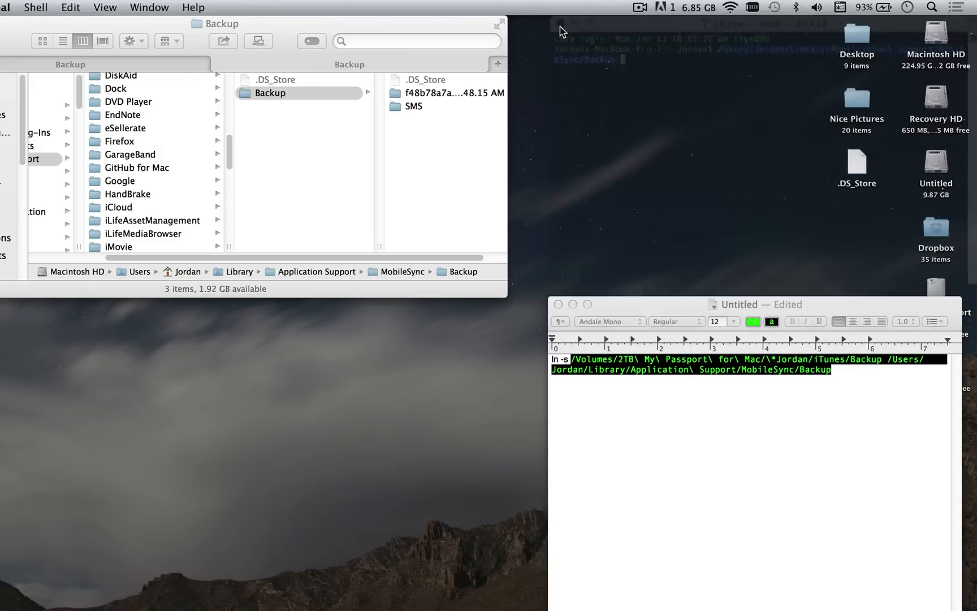
click(35, 7)
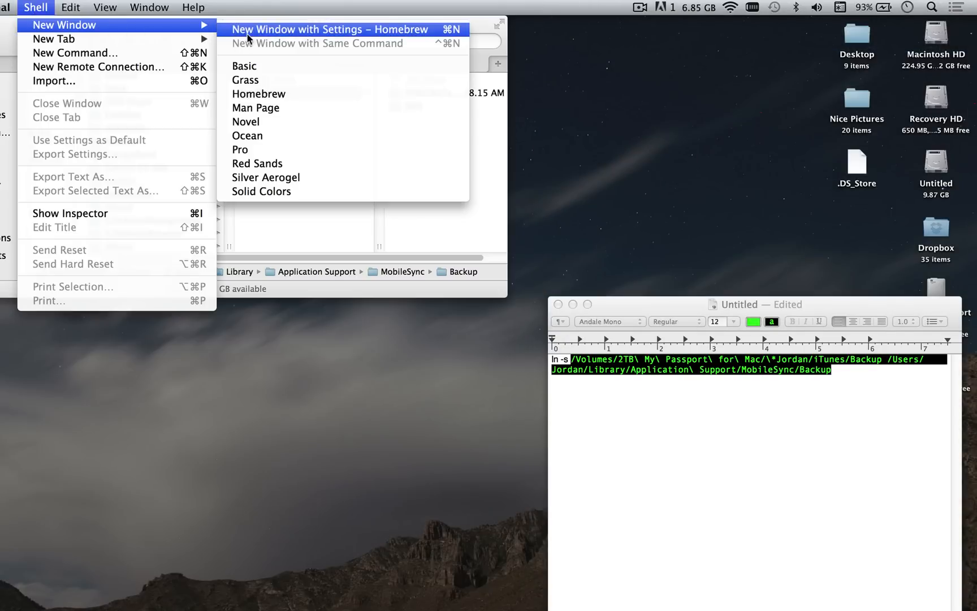
Step: Start a new Homebrew-style shell window to enter the ln -s command
click(328, 28)
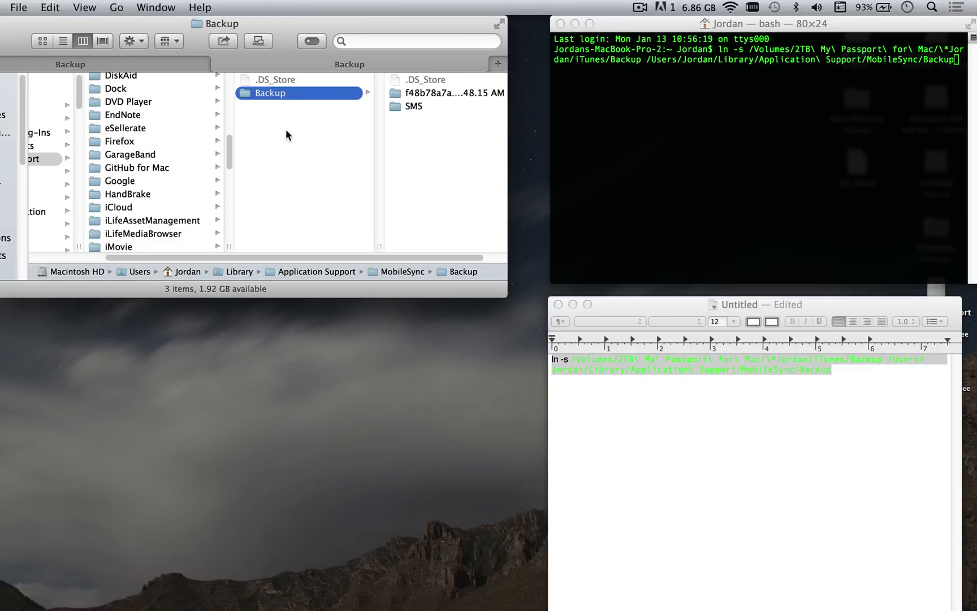
mouse_move(256, 128)
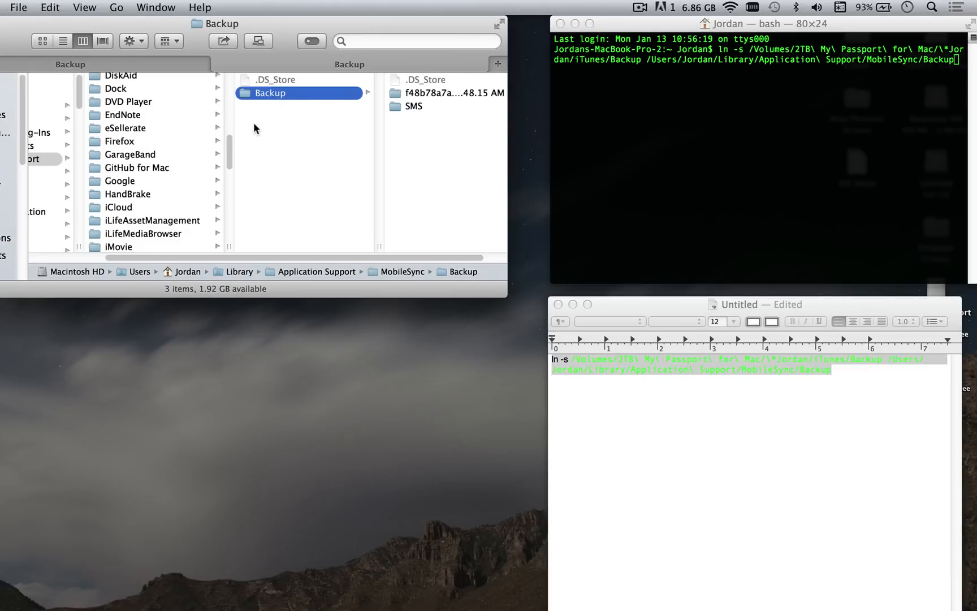
mouse_move(298, 100)
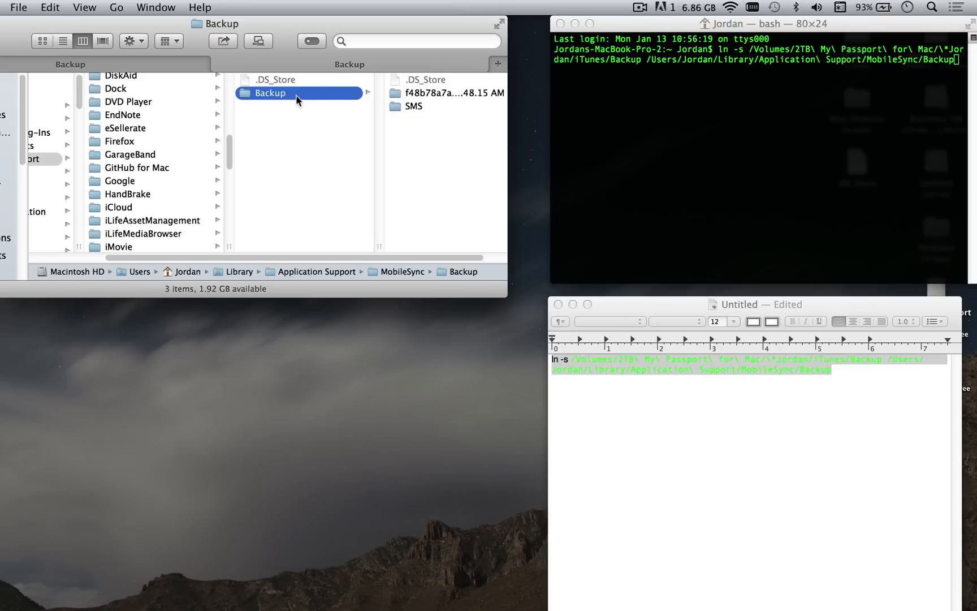
mouse_move(320, 101)
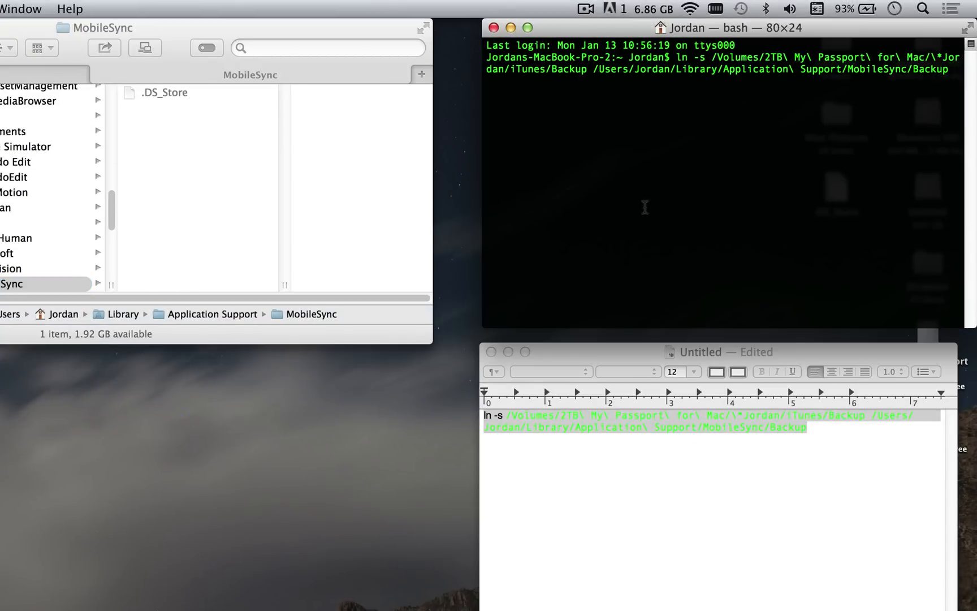
mouse_move(678, 182)
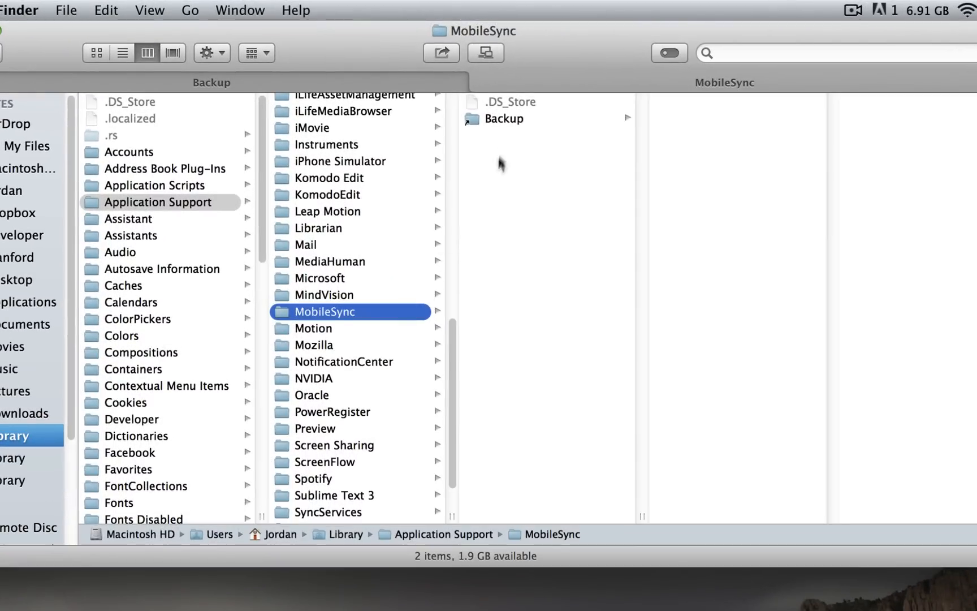
mouse_move(510, 132)
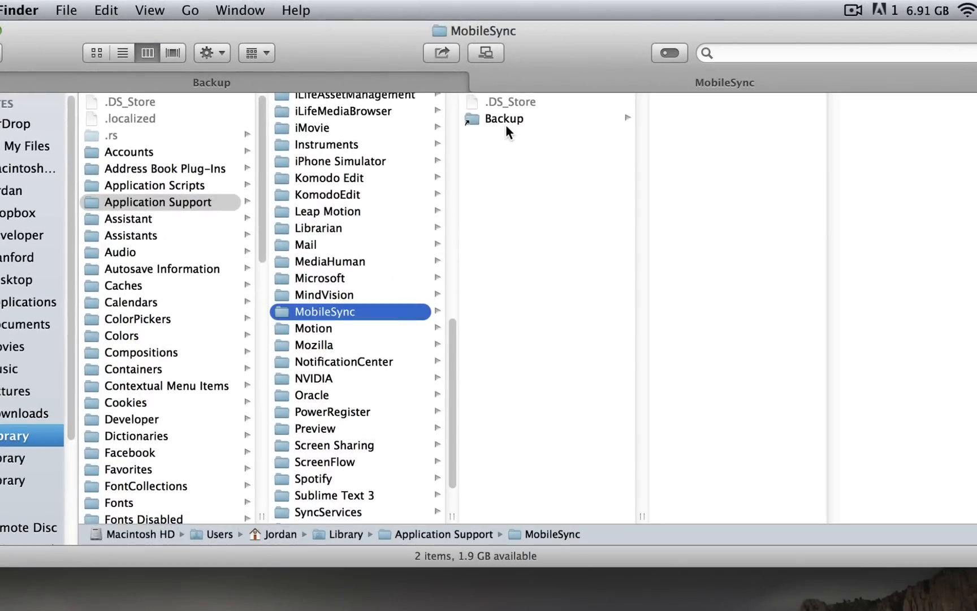
mouse_move(475, 149)
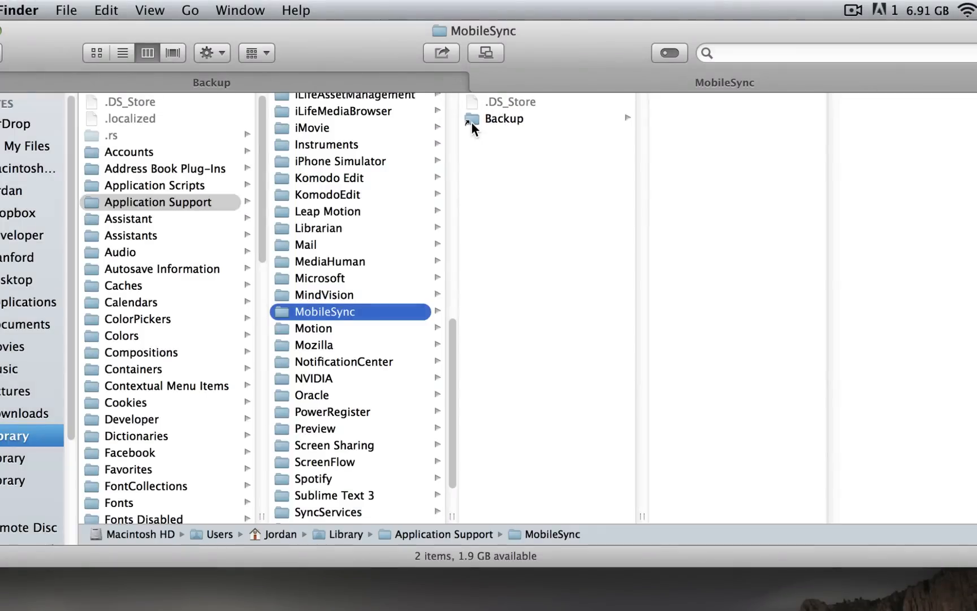
Step: Follow the MobileSync Backup link into the device backup folder and its SMS folder
click(503, 119)
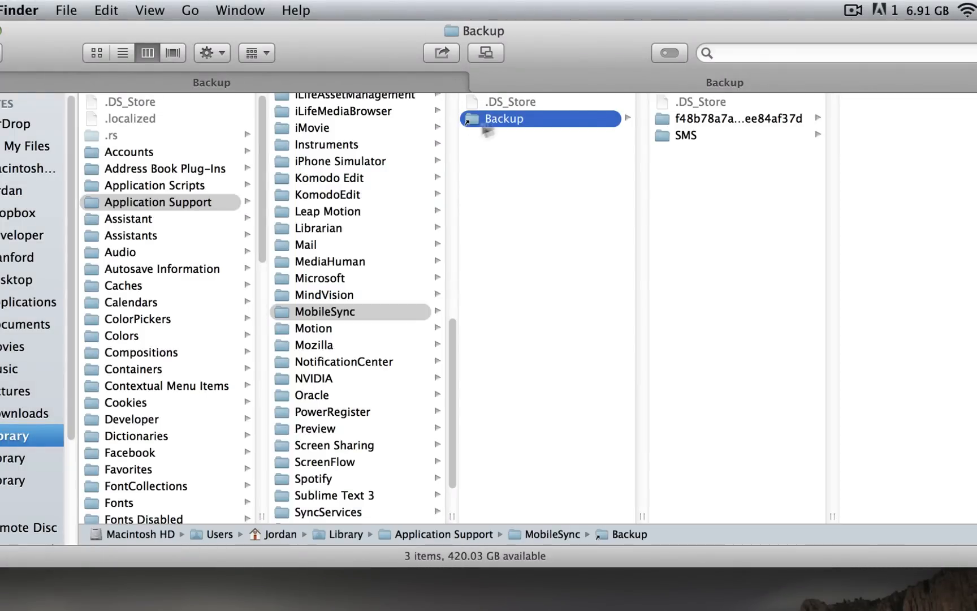
mouse_move(713, 123)
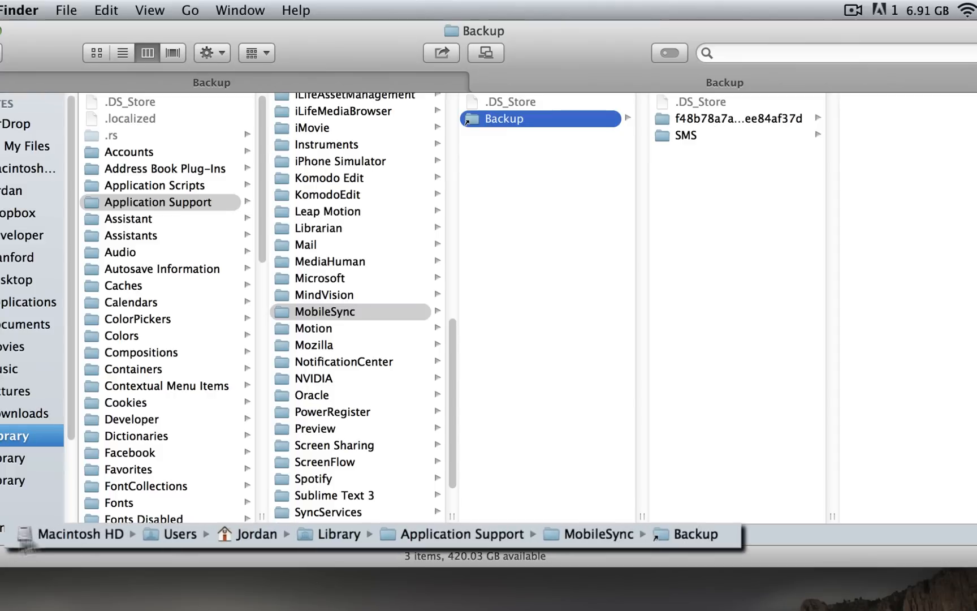
mouse_move(695, 126)
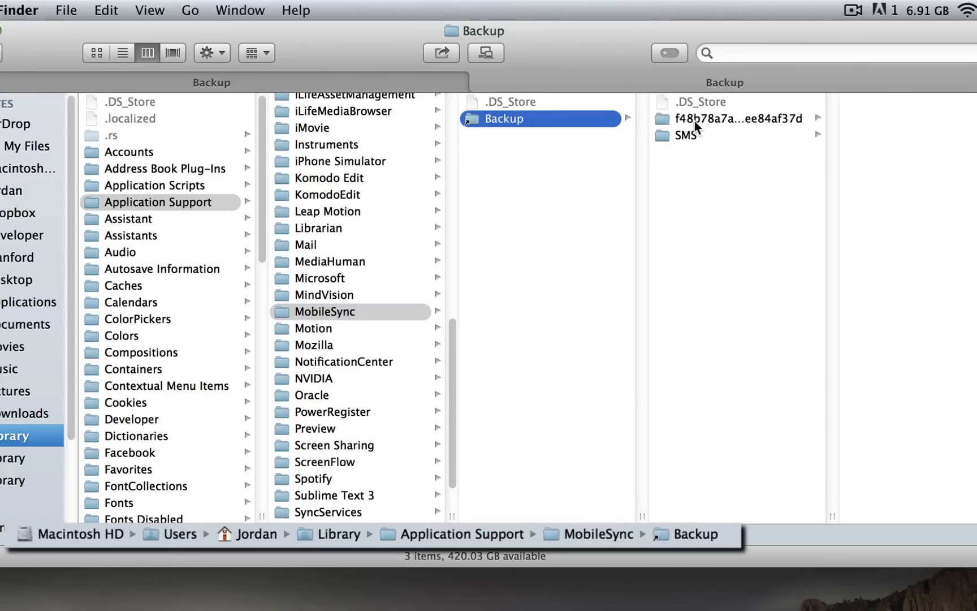
click(735, 119)
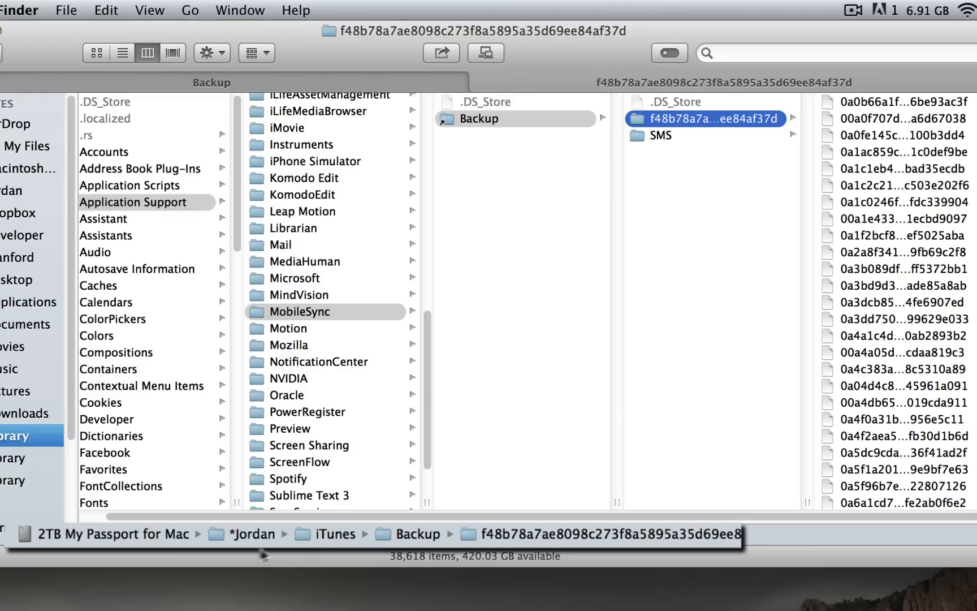
mouse_move(263, 545)
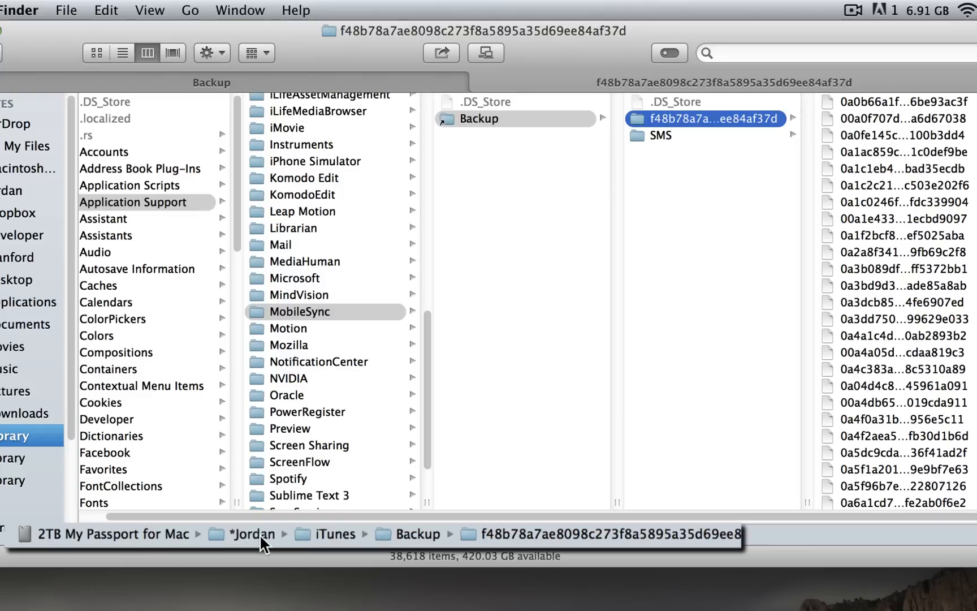
mouse_move(410, 548)
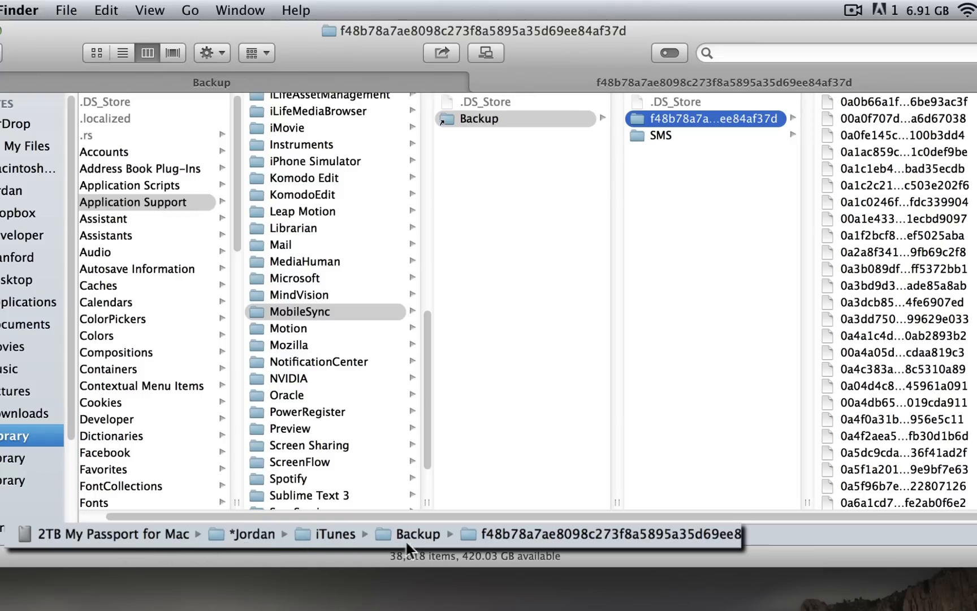
click(661, 136)
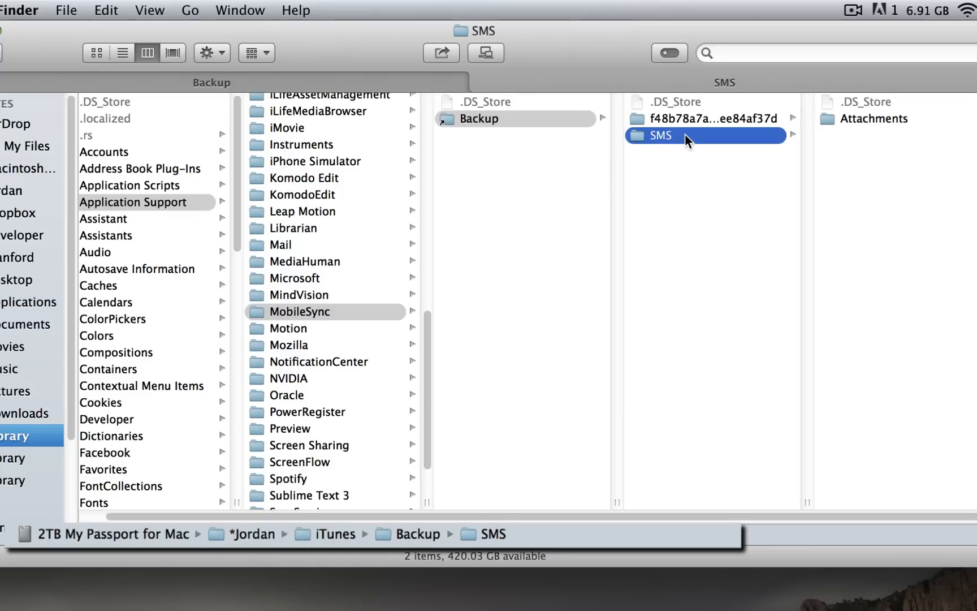
click(705, 118)
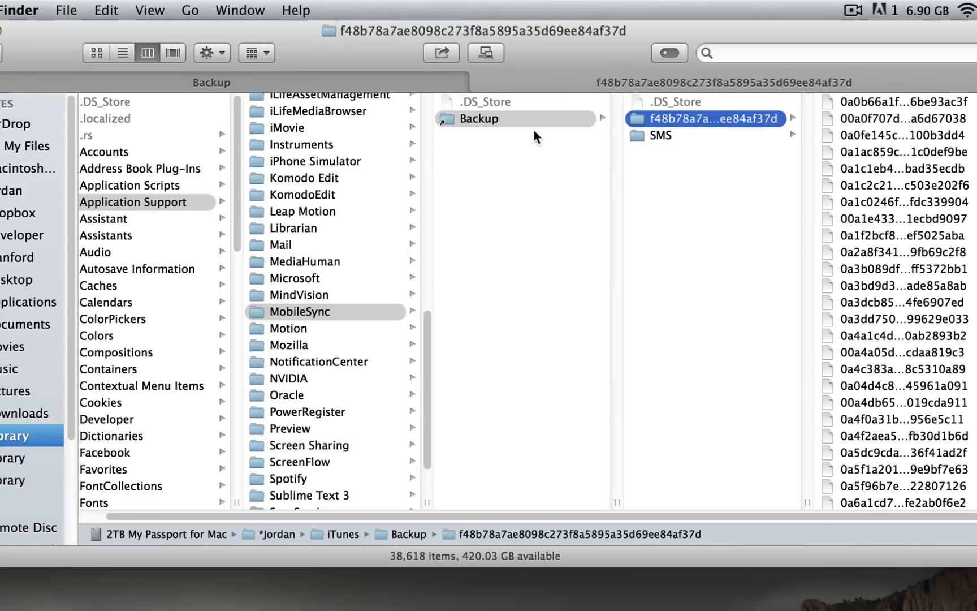
Step: Reopen the link from MobileSync to confirm it reaches the external drive's device backup
click(298, 311)
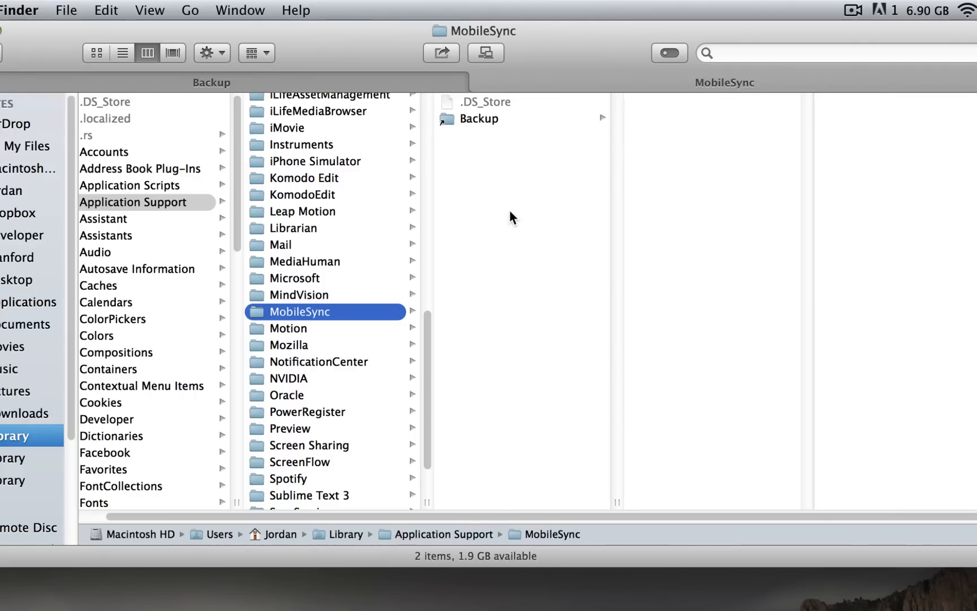
click(480, 119)
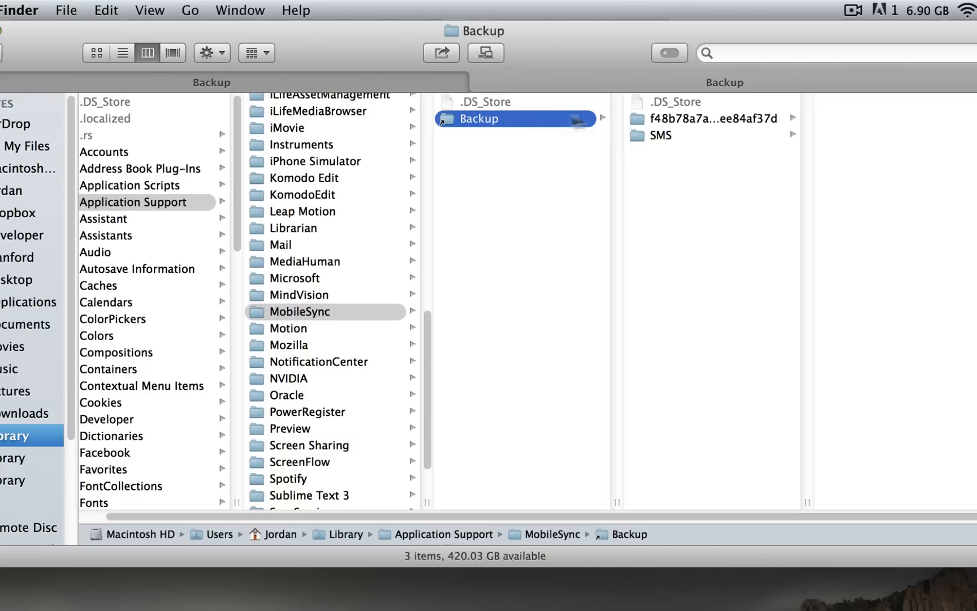
click(710, 118)
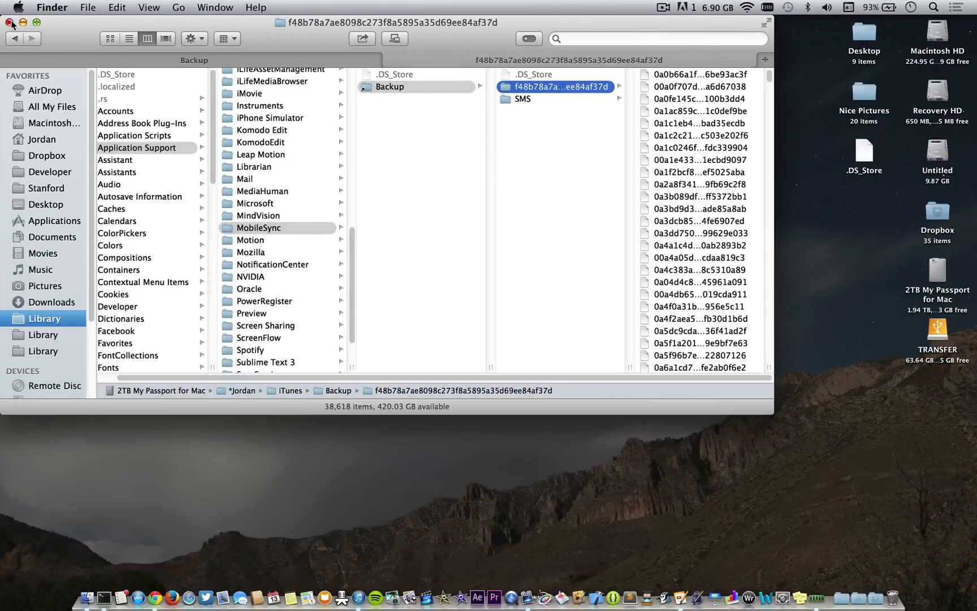
click(357, 585)
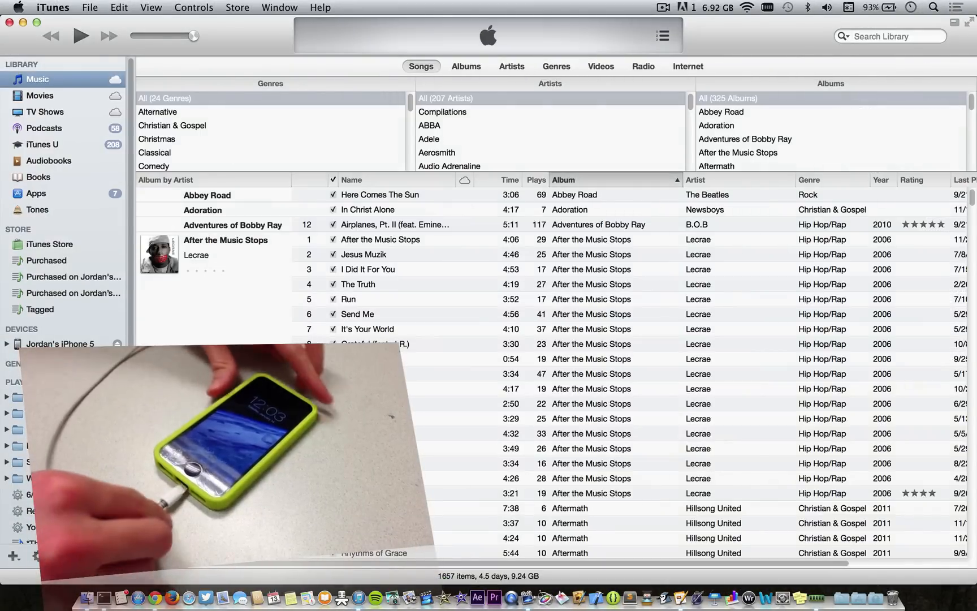
click(60, 344)
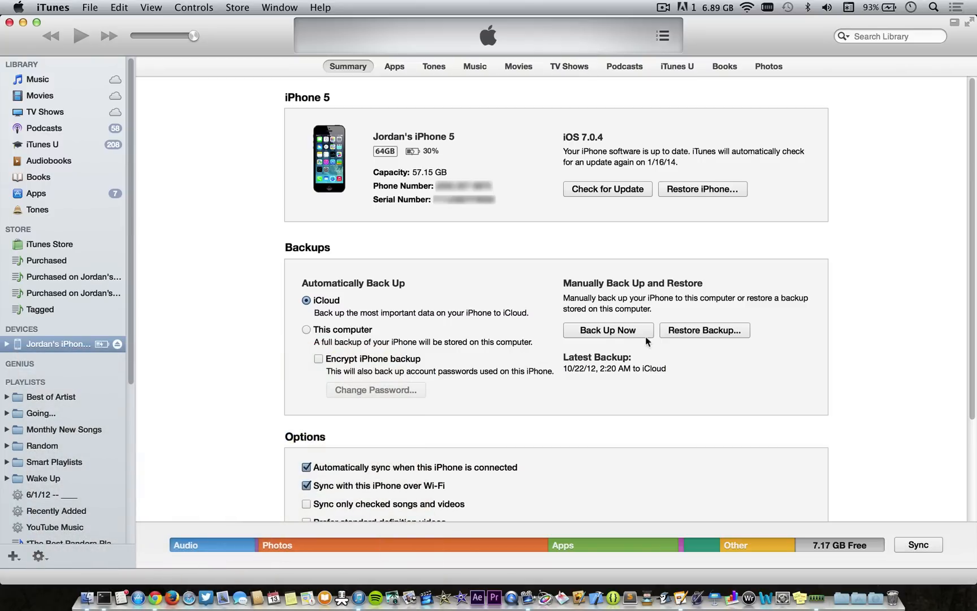
click(607, 329)
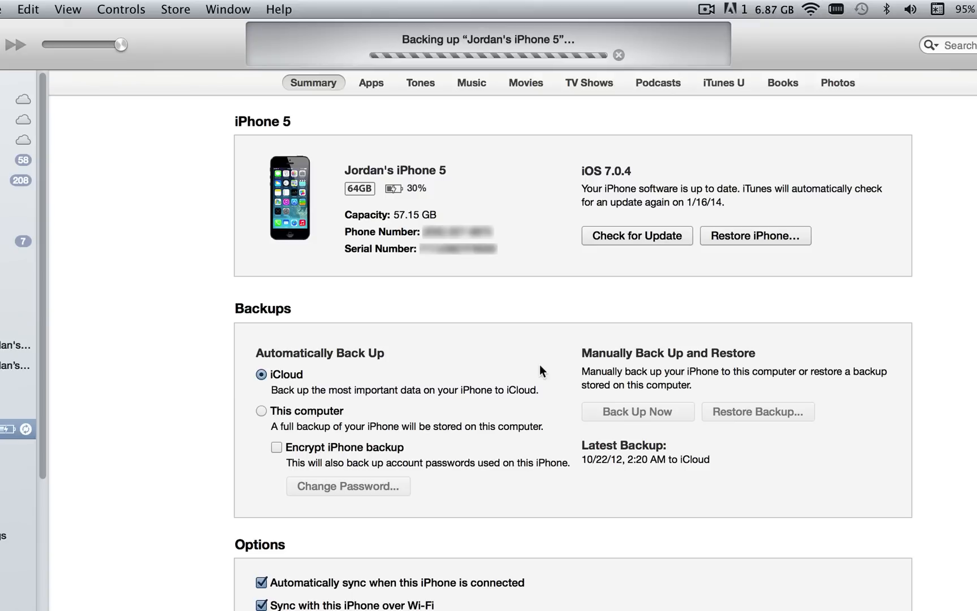
mouse_move(365, 128)
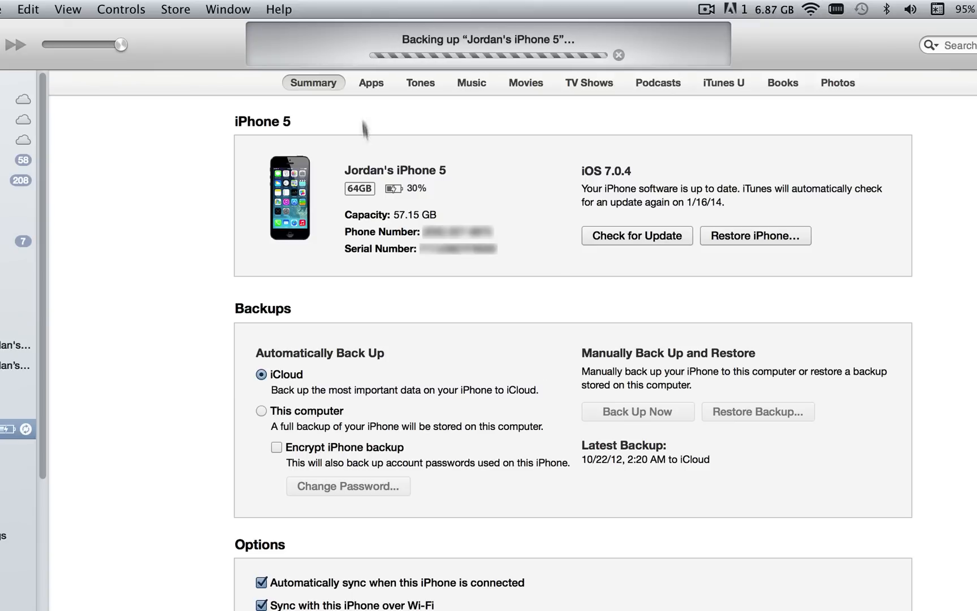
mouse_move(553, 327)
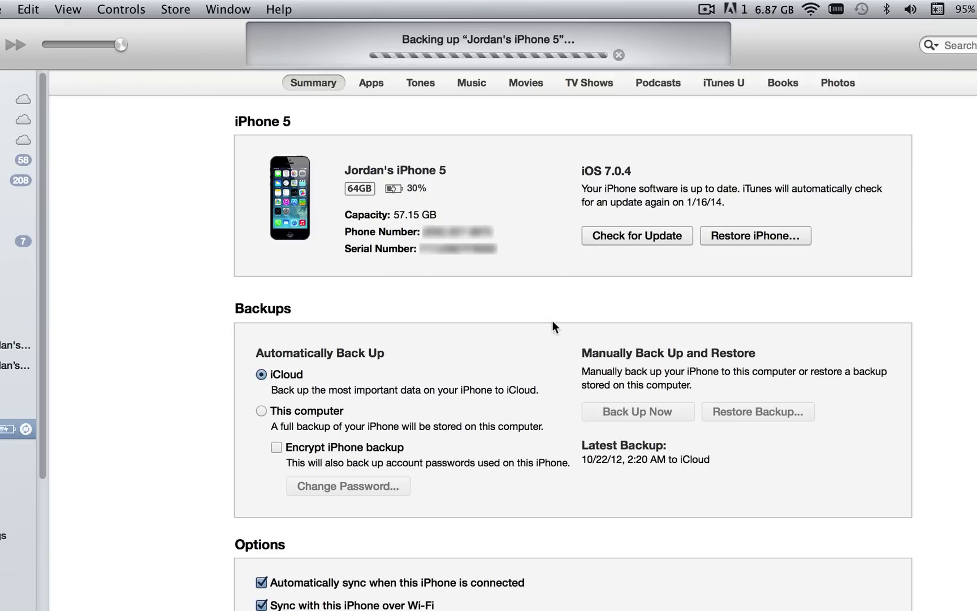